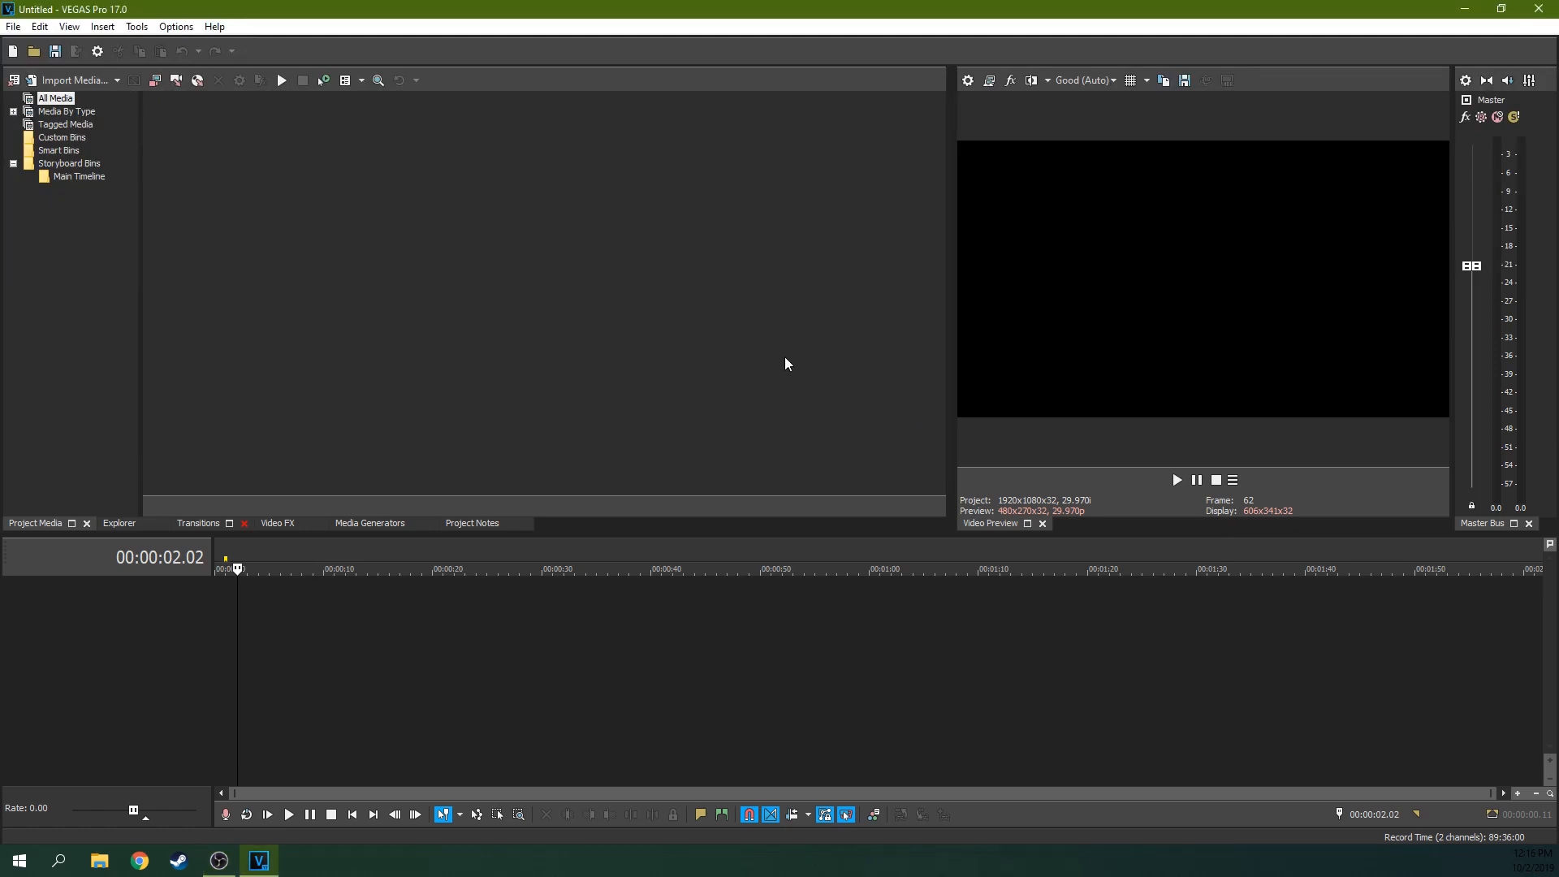
mouse_move(364, 257)
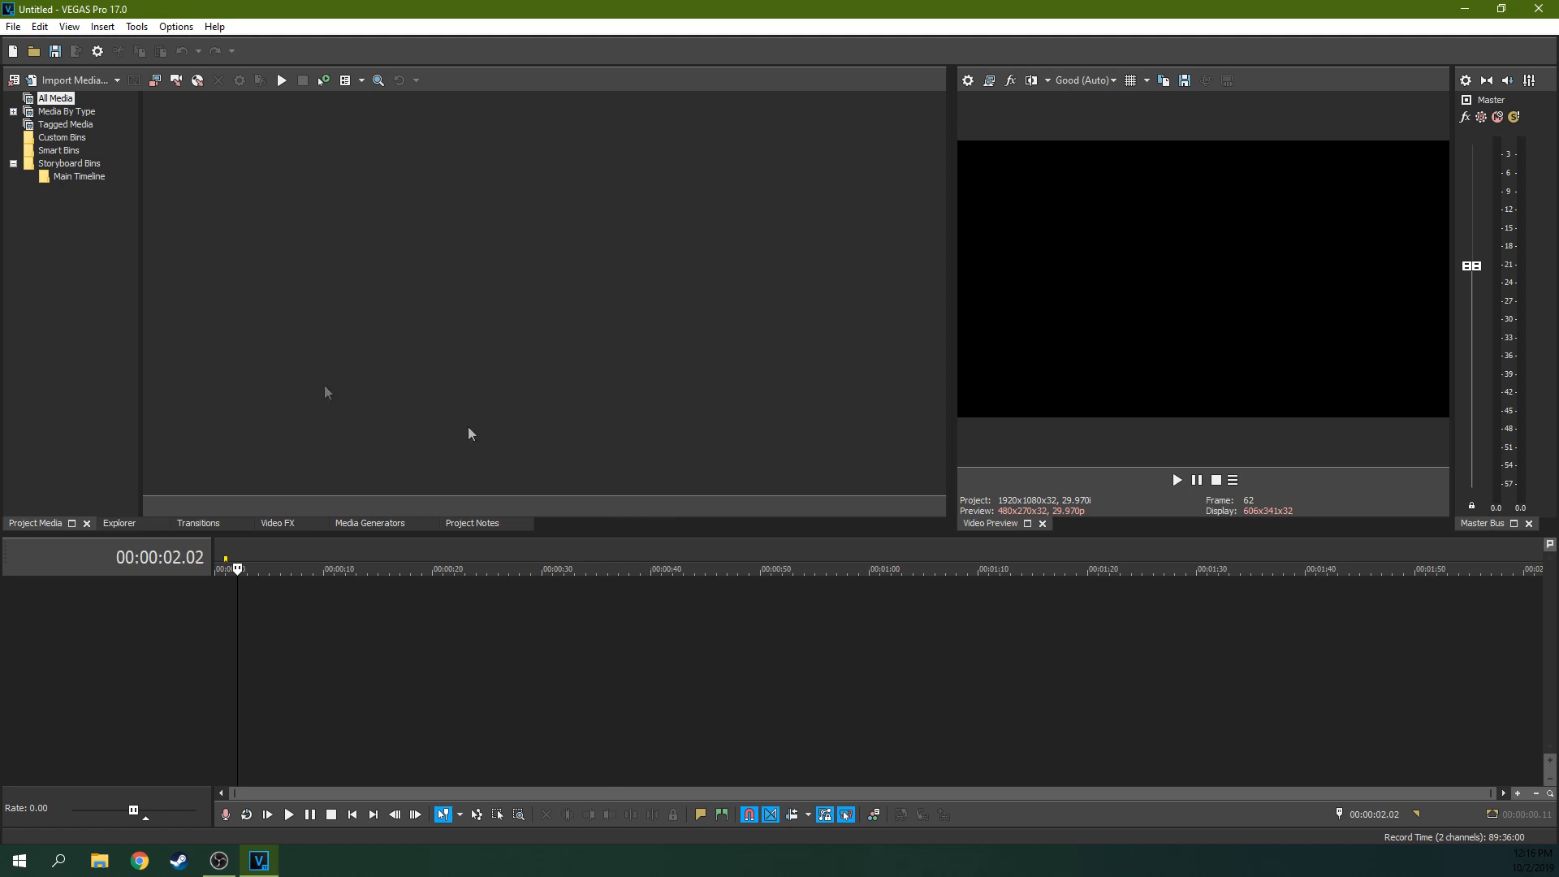
mouse_move(227, 208)
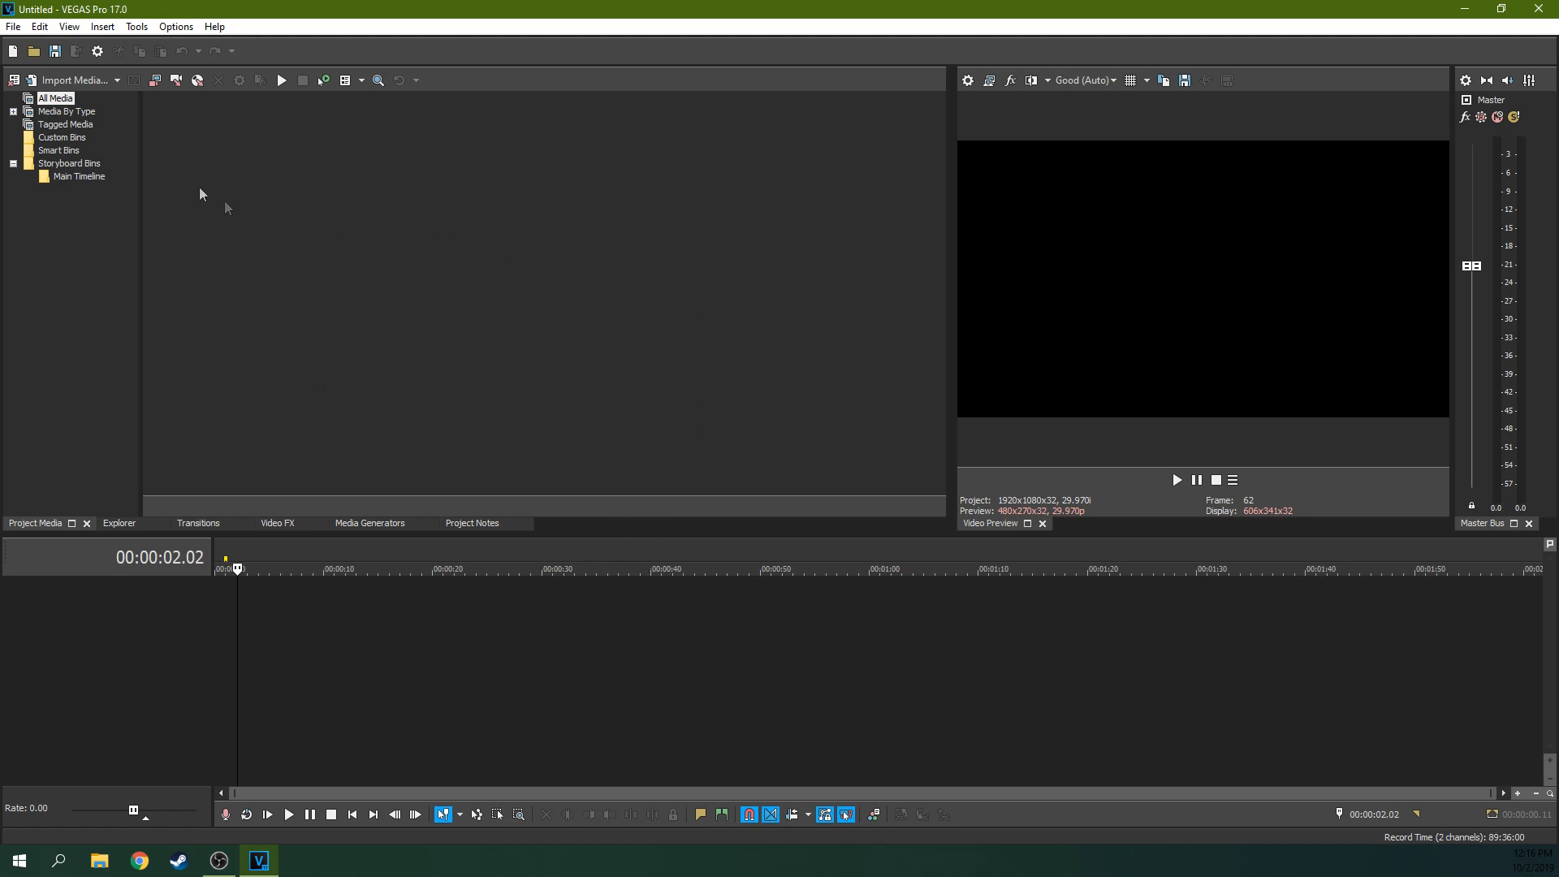
Look through the Tools and Insert menus for the Slideshow Creator command
left_click(135, 26)
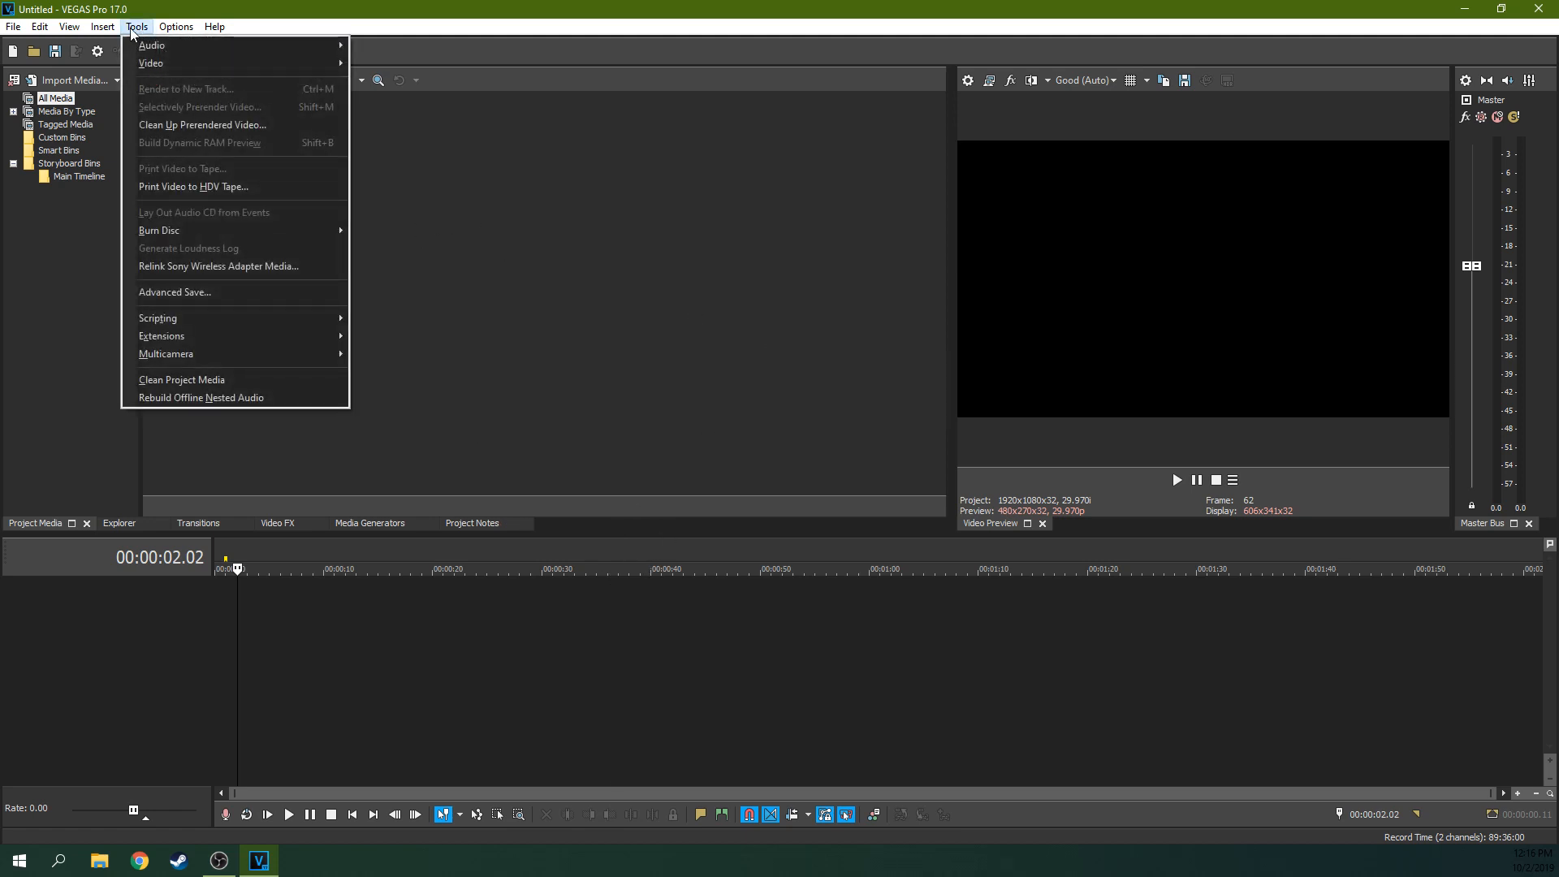
left_click(101, 26)
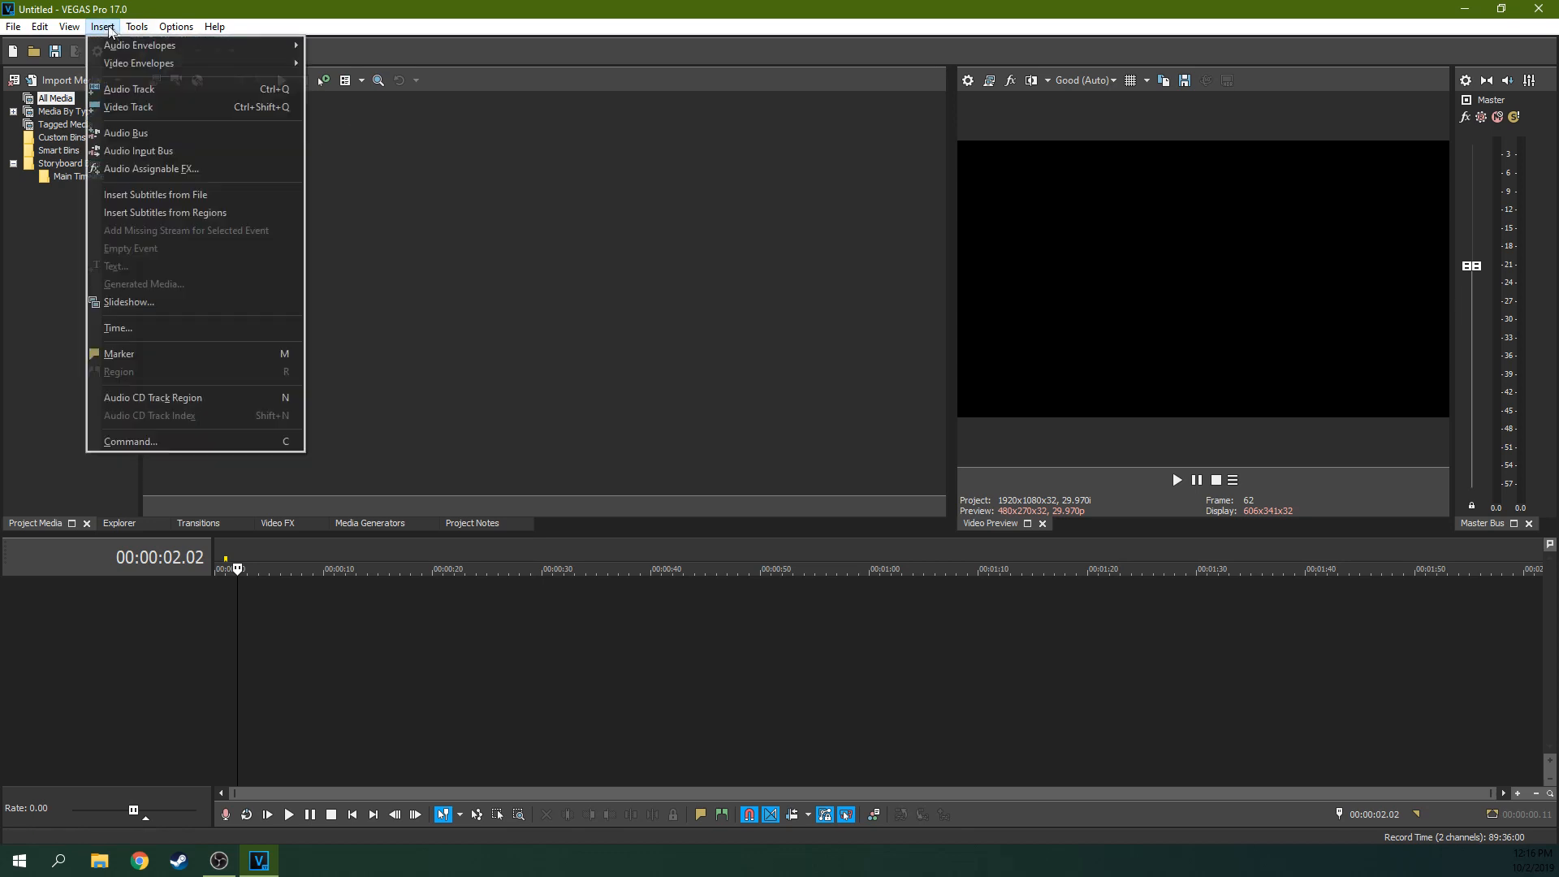
mouse_move(154, 195)
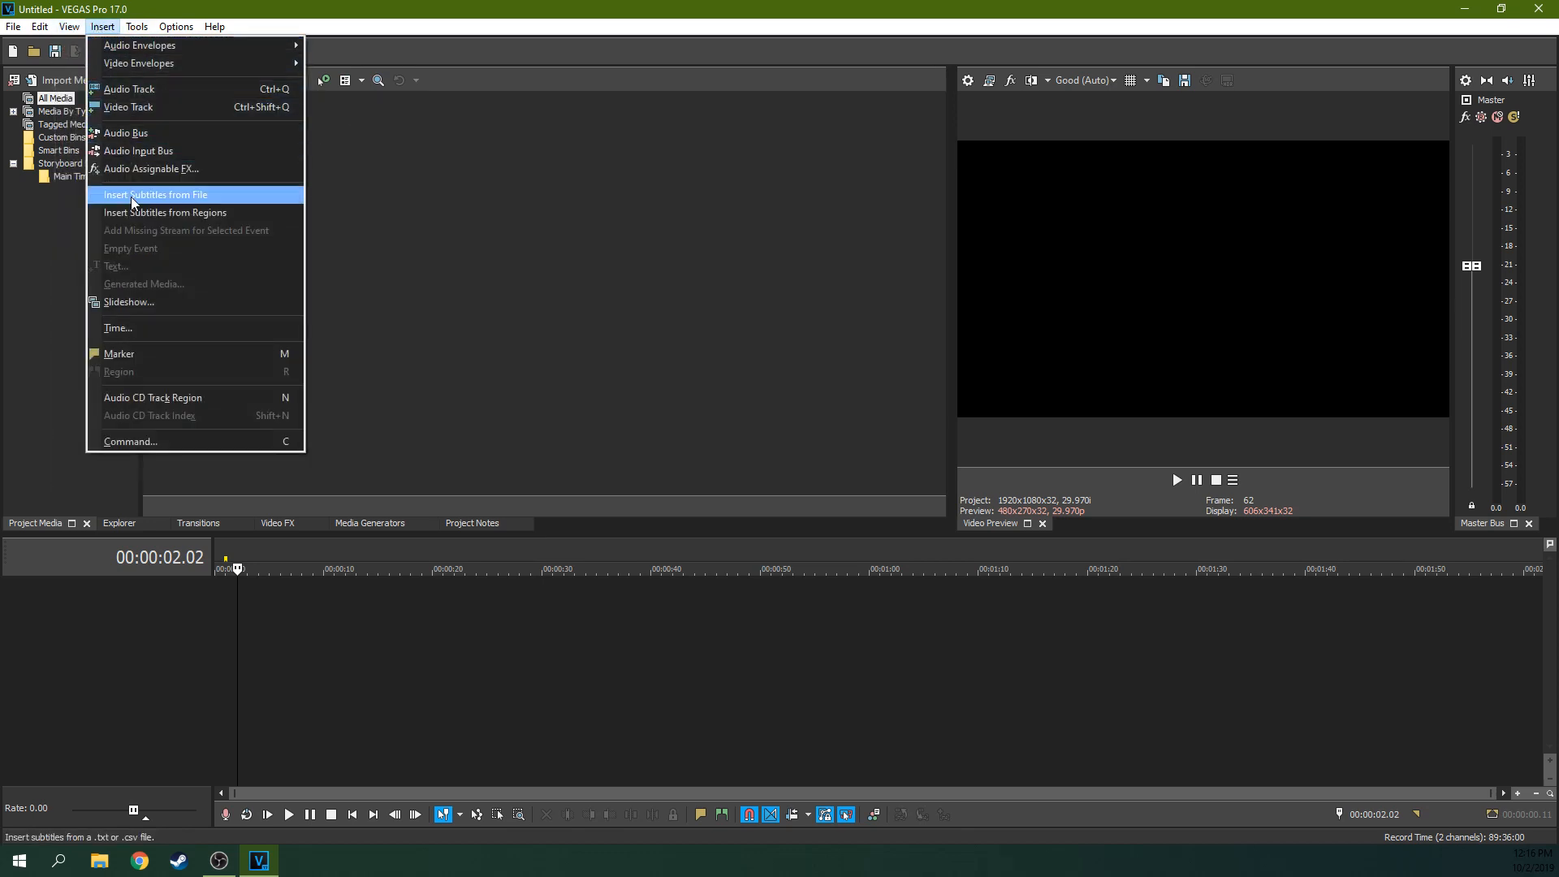
mouse_move(146, 302)
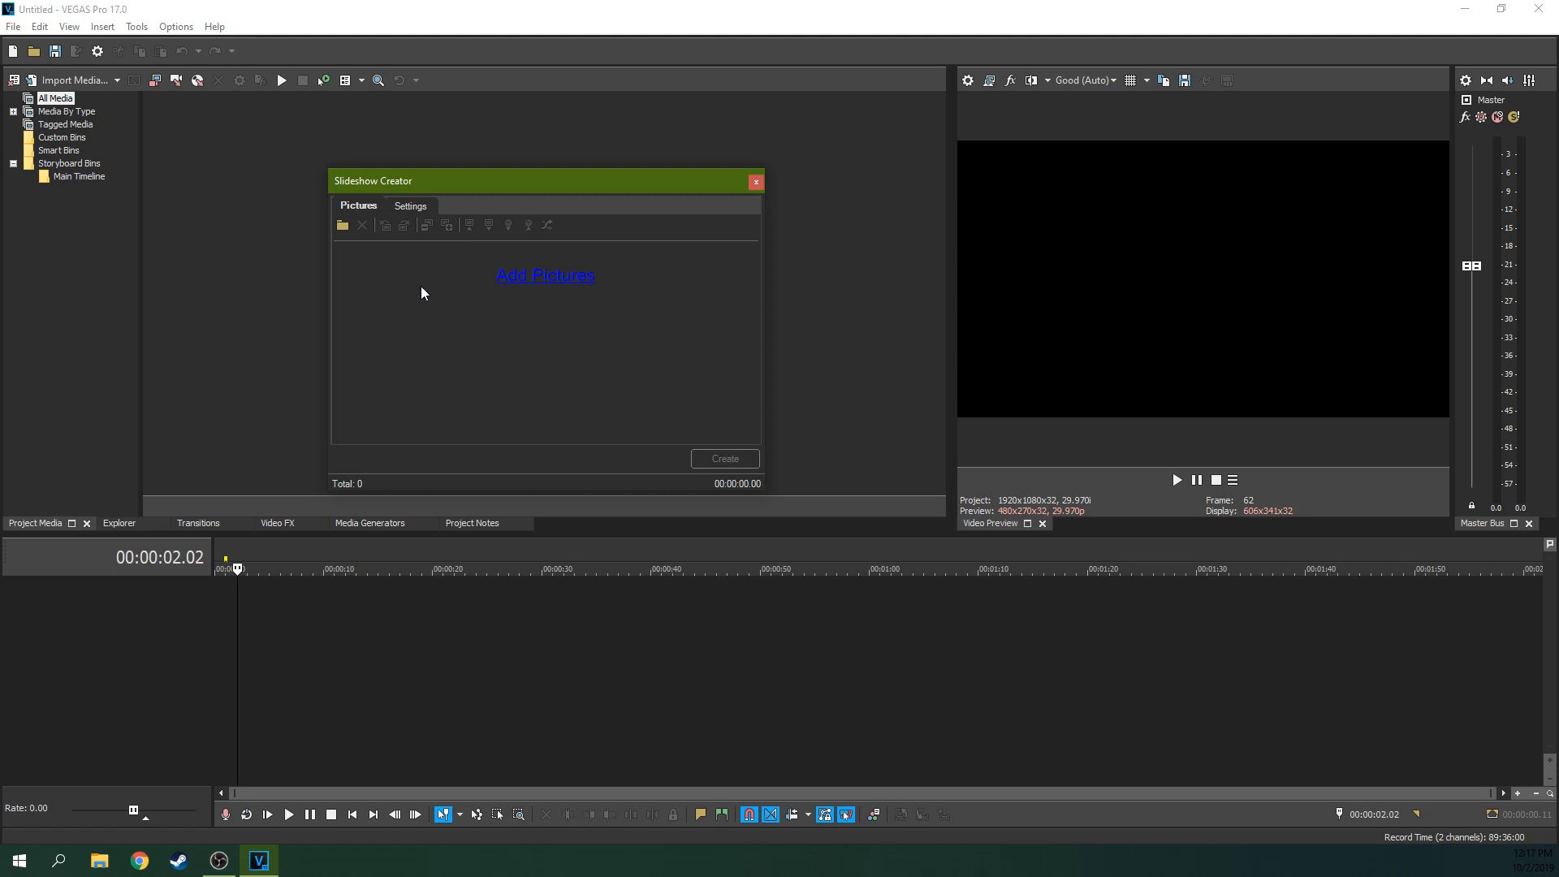
mouse_move(562, 289)
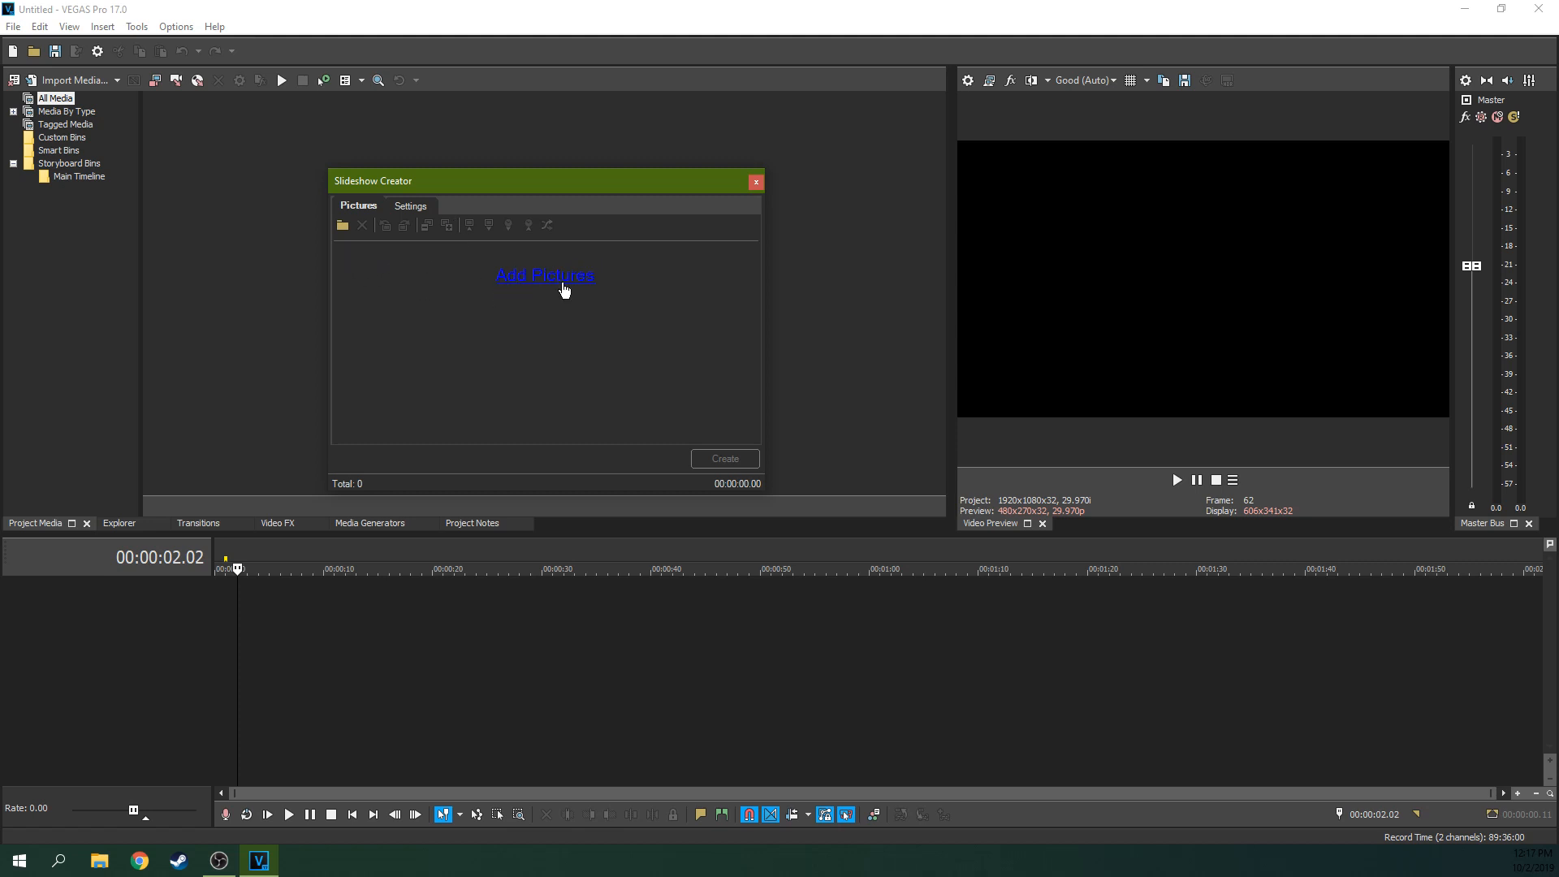
Add all 99 thumbnail images from drive D: into the Slideshow Creator picture list
left_click(546, 275)
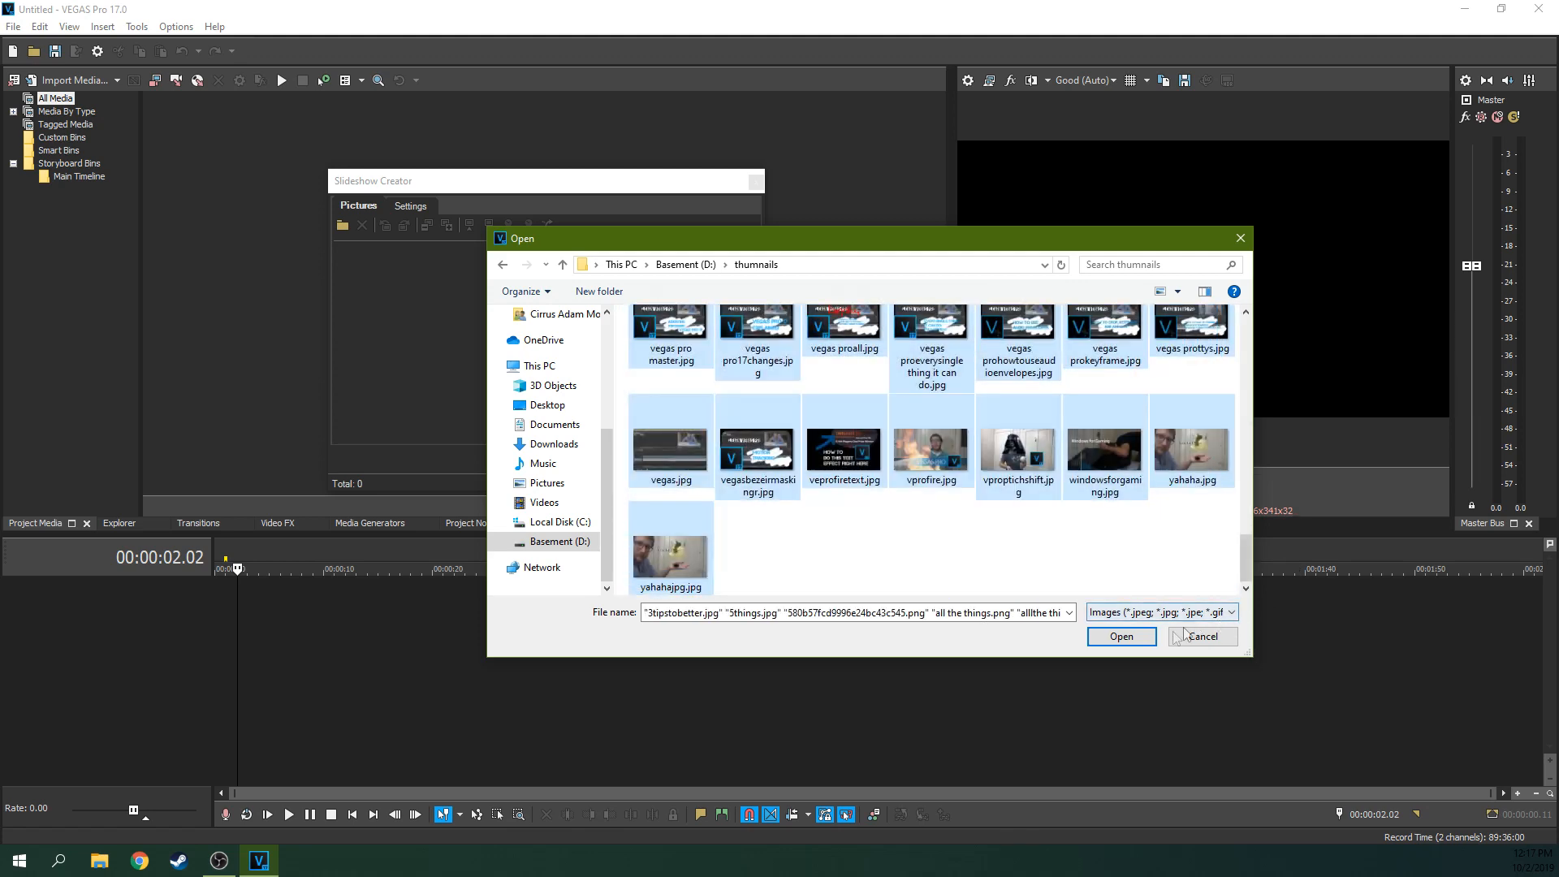
left_click(1121, 637)
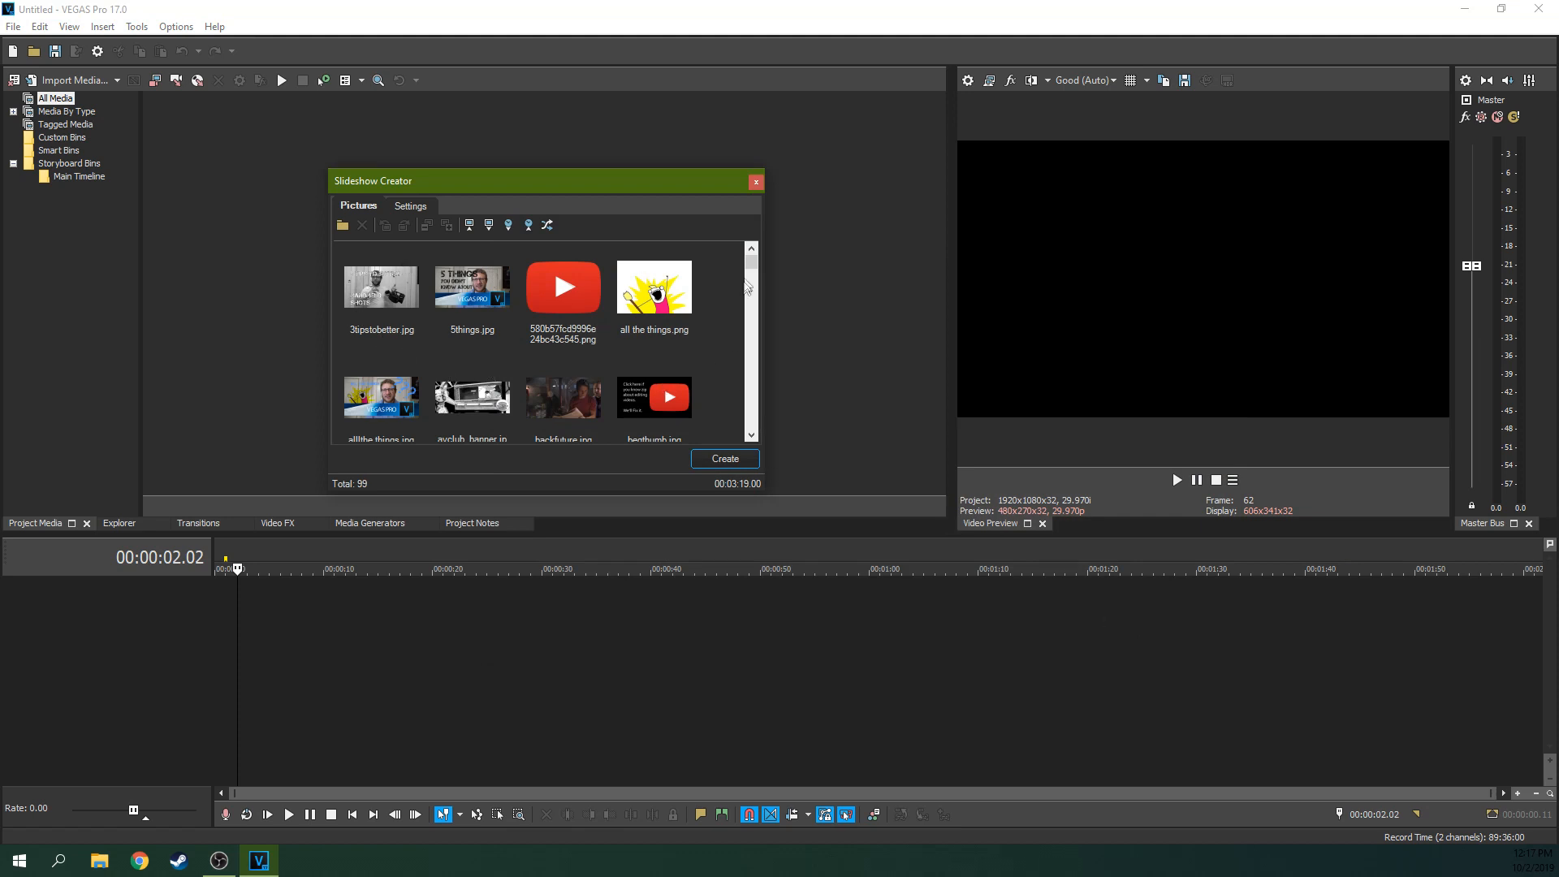
scroll("down", 3)
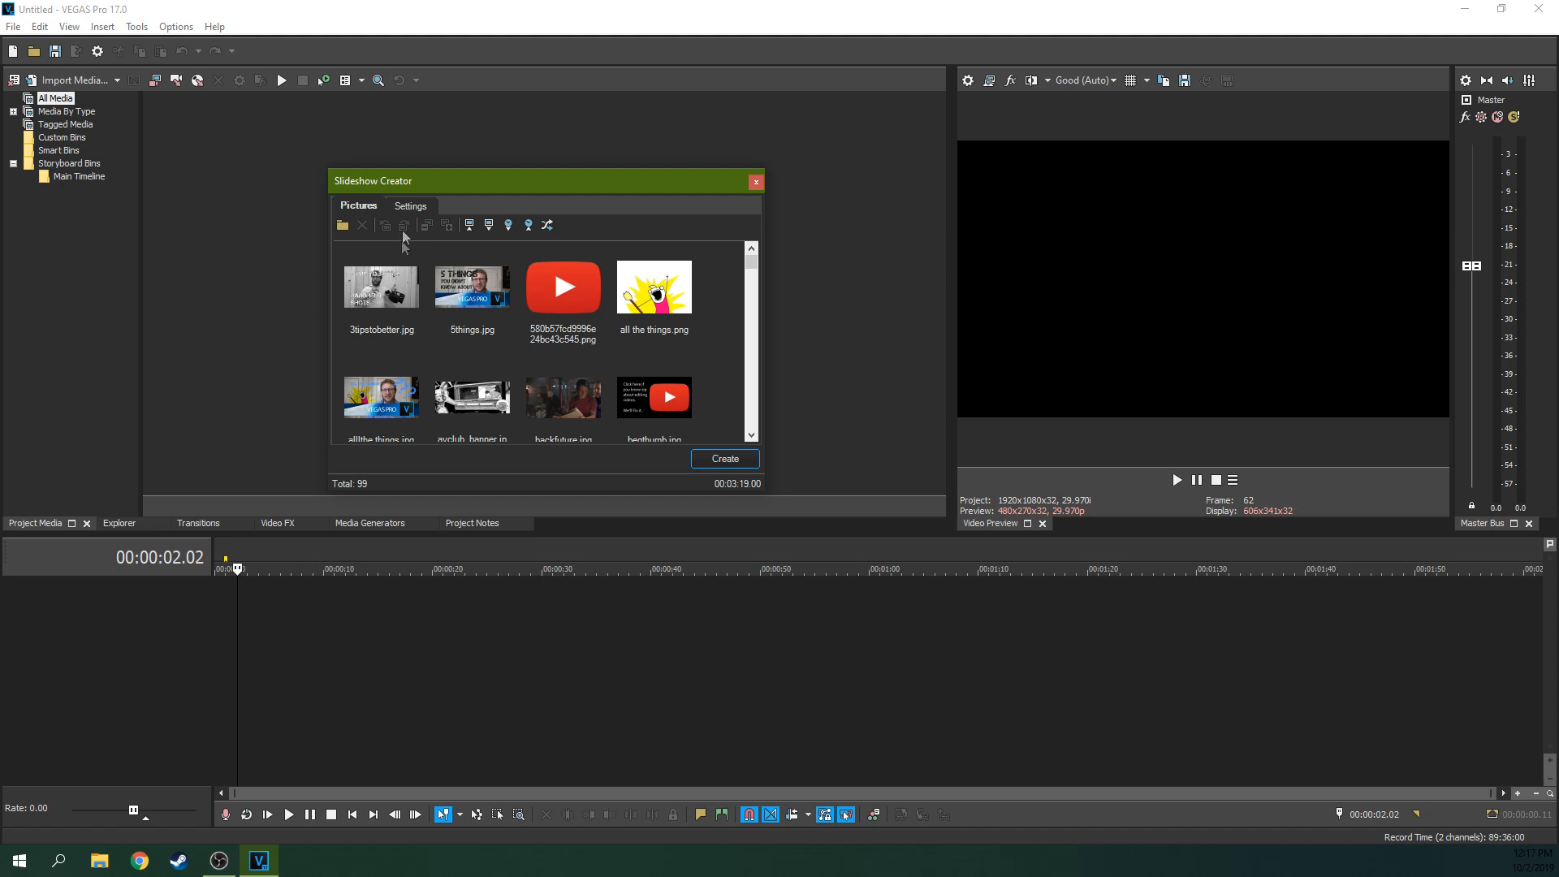
In Settings, choose Start at 00:00:00.00 rather than starting at the cursor position
left_click(411, 206)
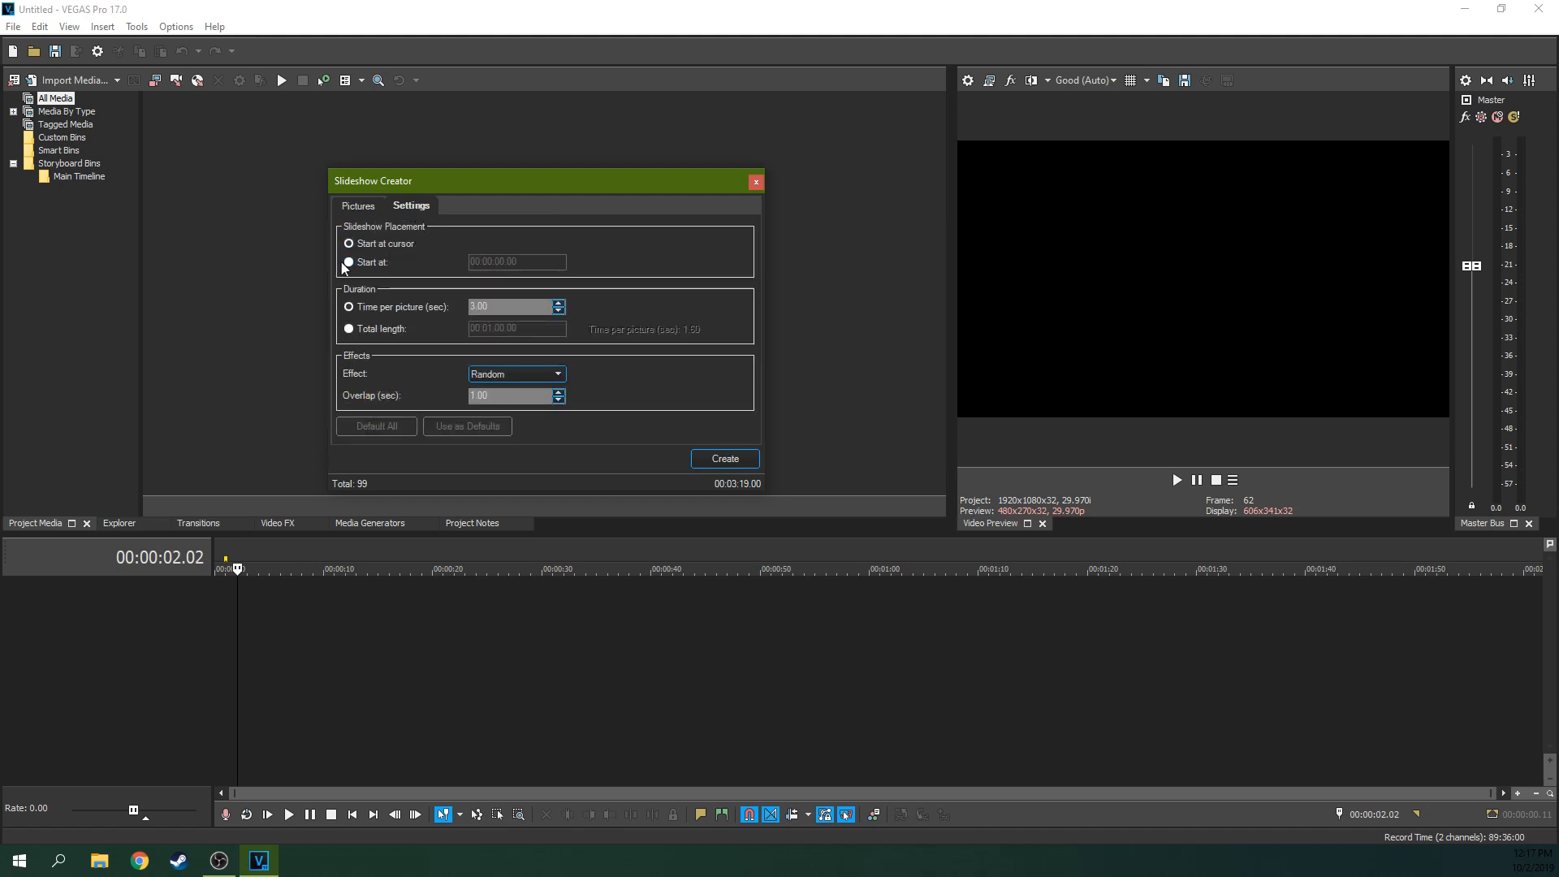
left_click(348, 263)
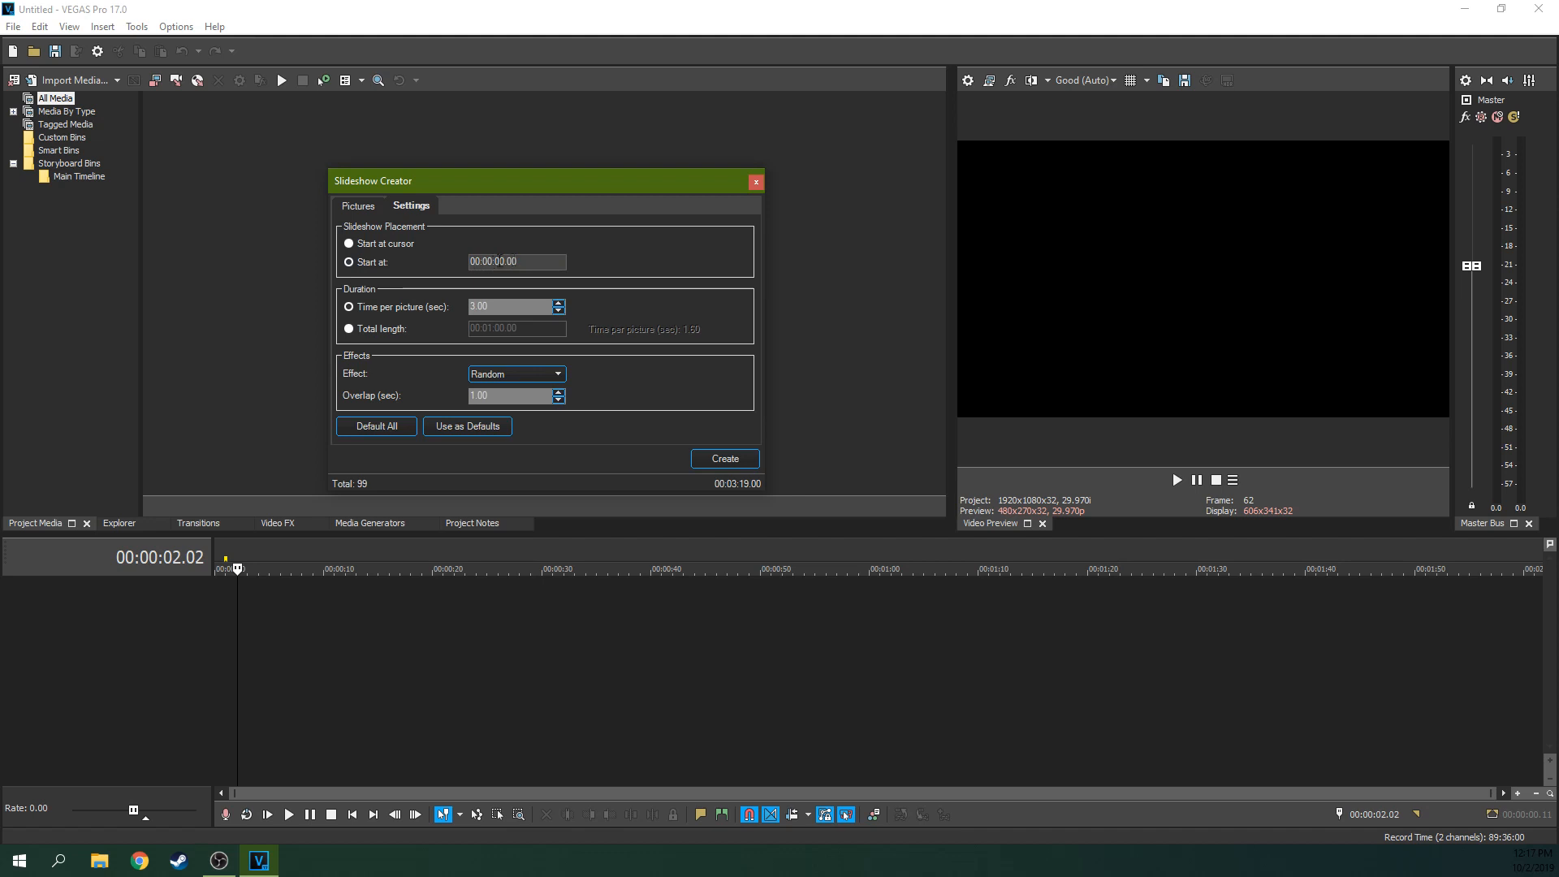
left_click(347, 244)
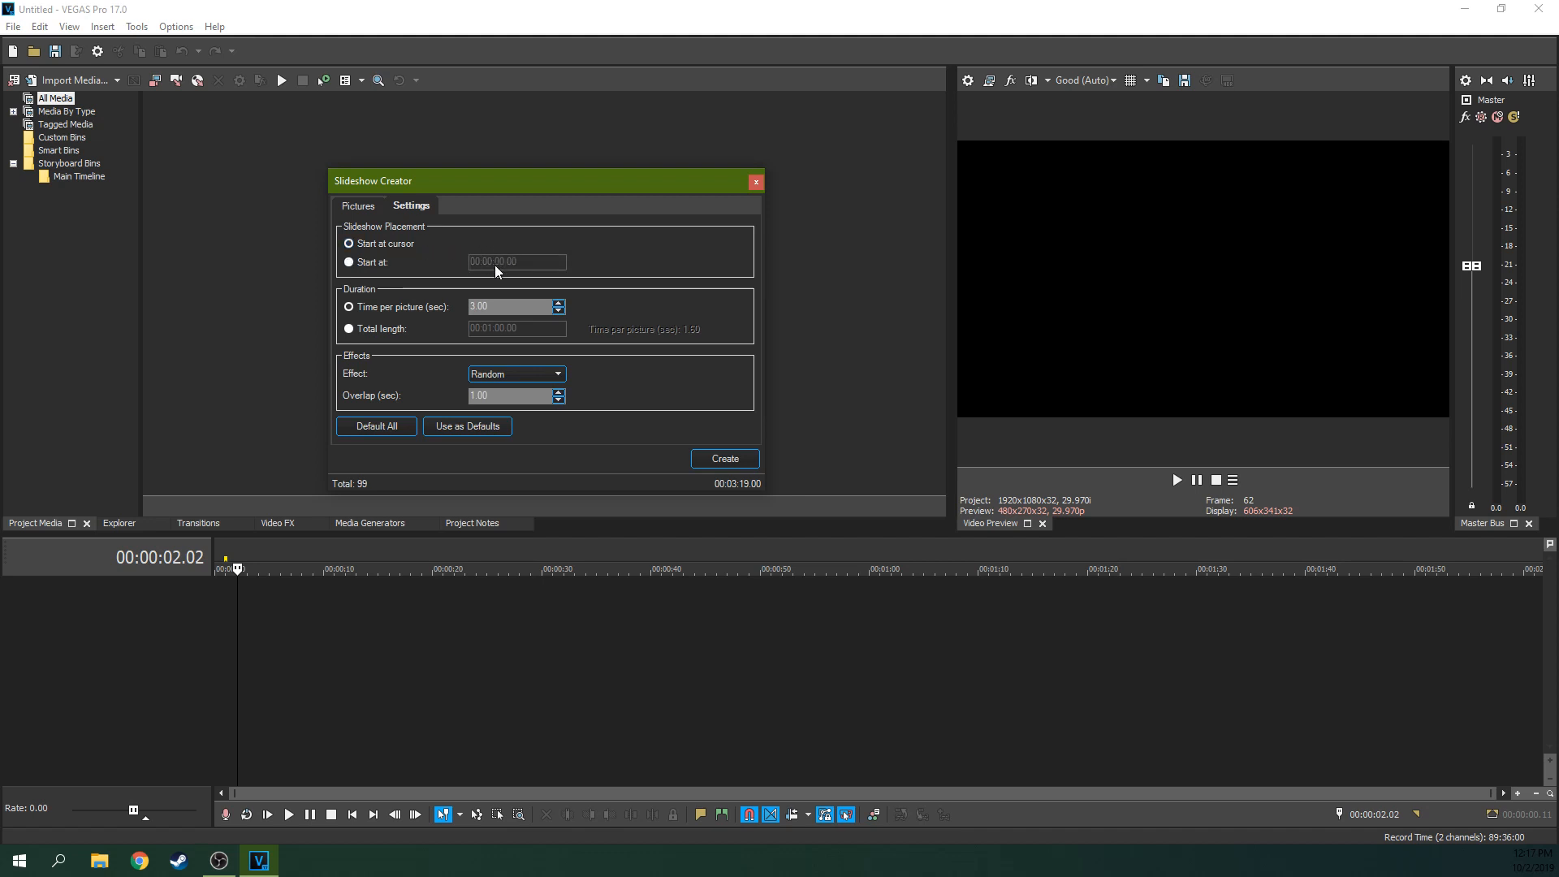
mouse_move(485, 334)
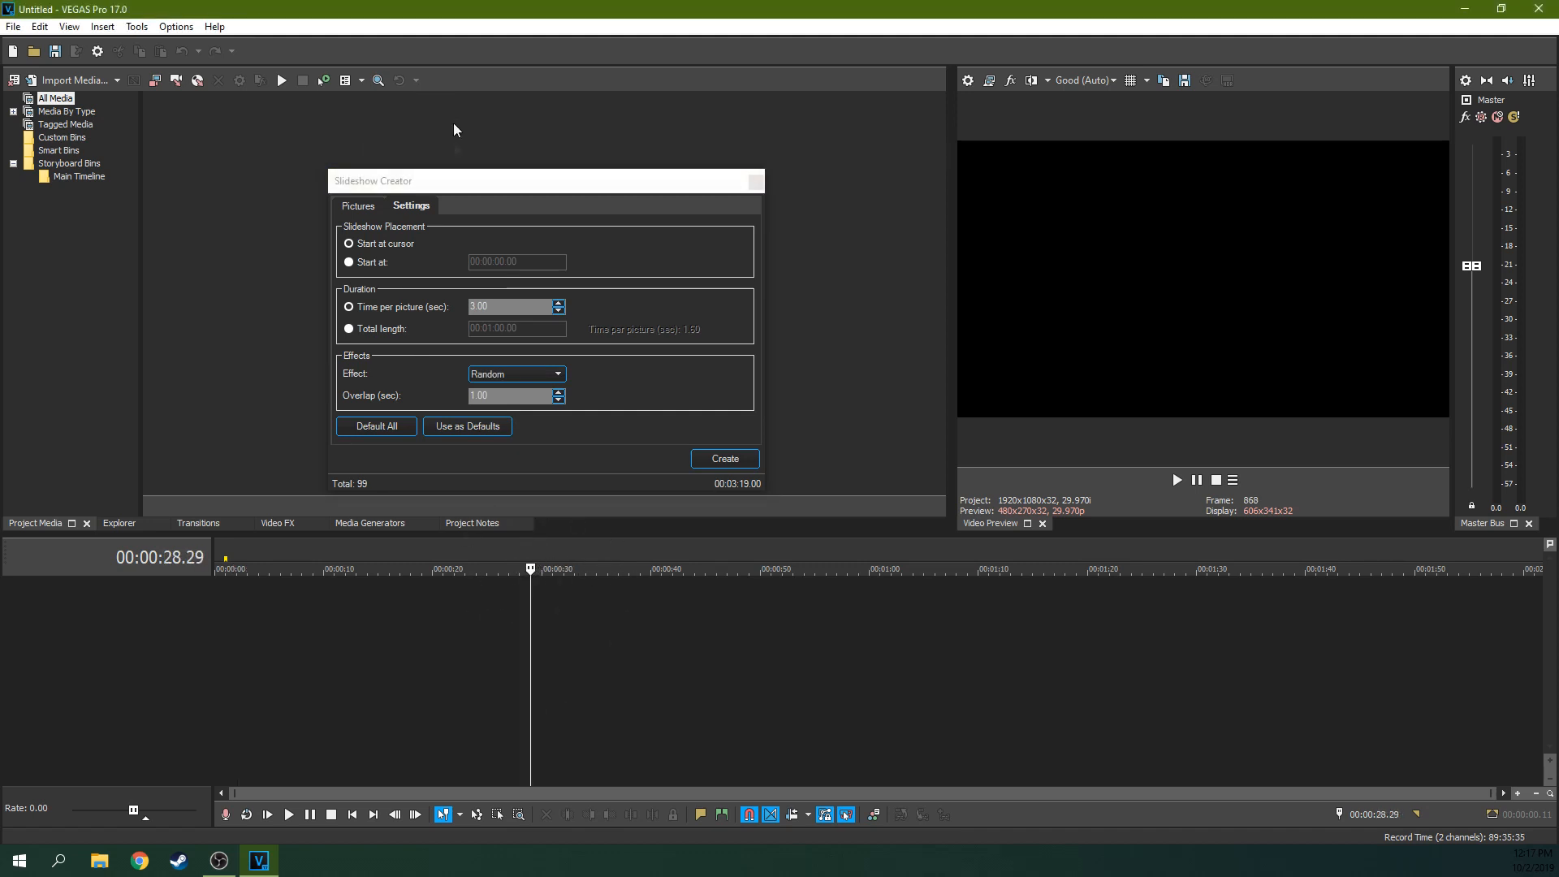
left_click(348, 261)
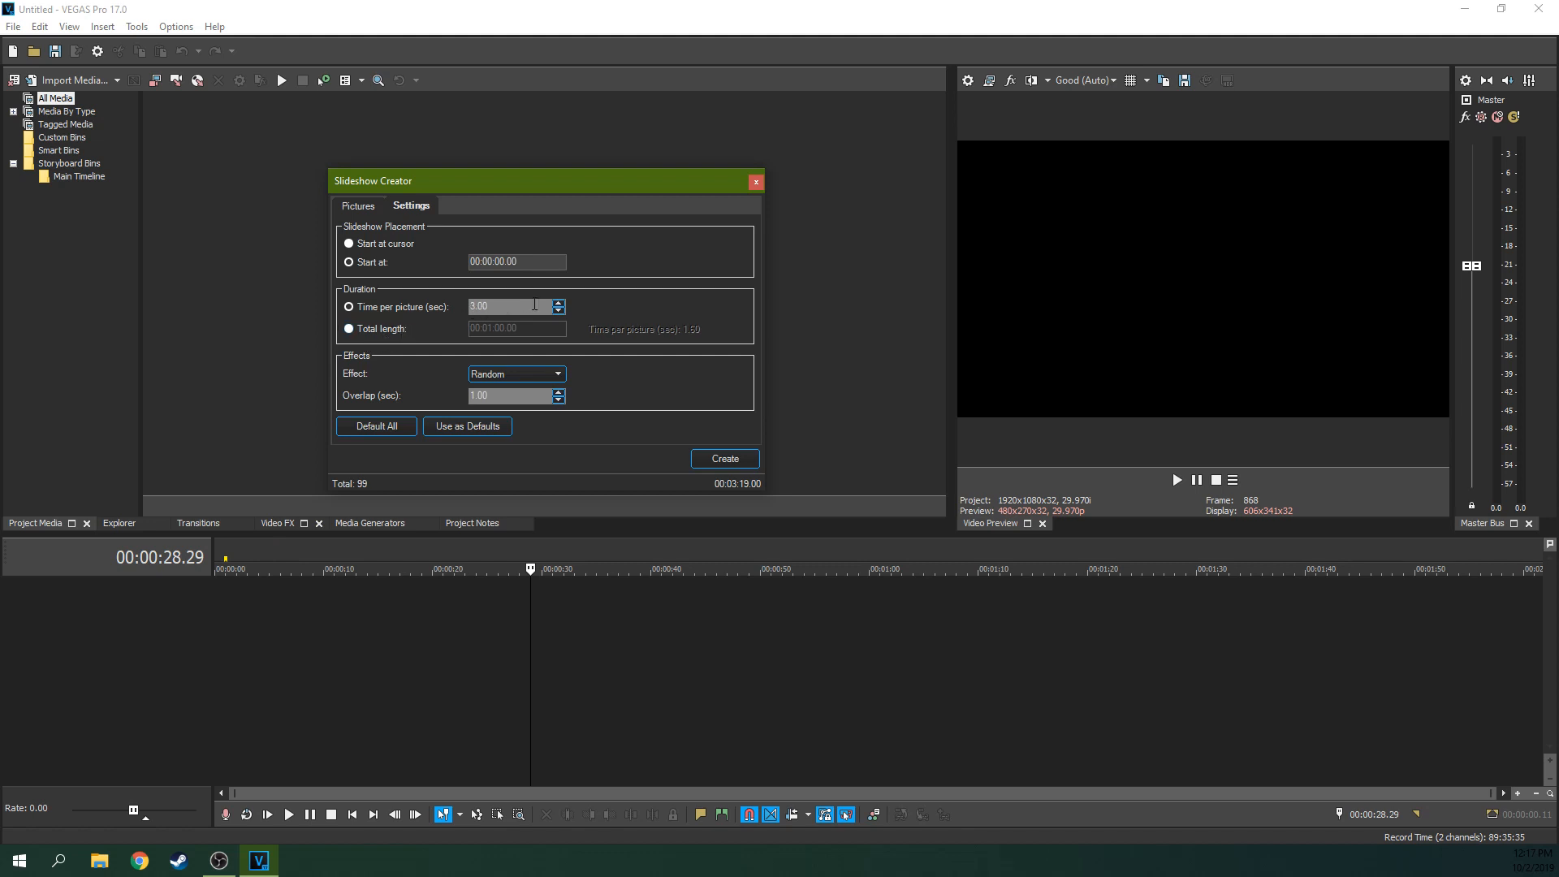
Raise Time per picture to 4.00 seconds, keeping fixed per-picture timing over total length
left_click(559, 302)
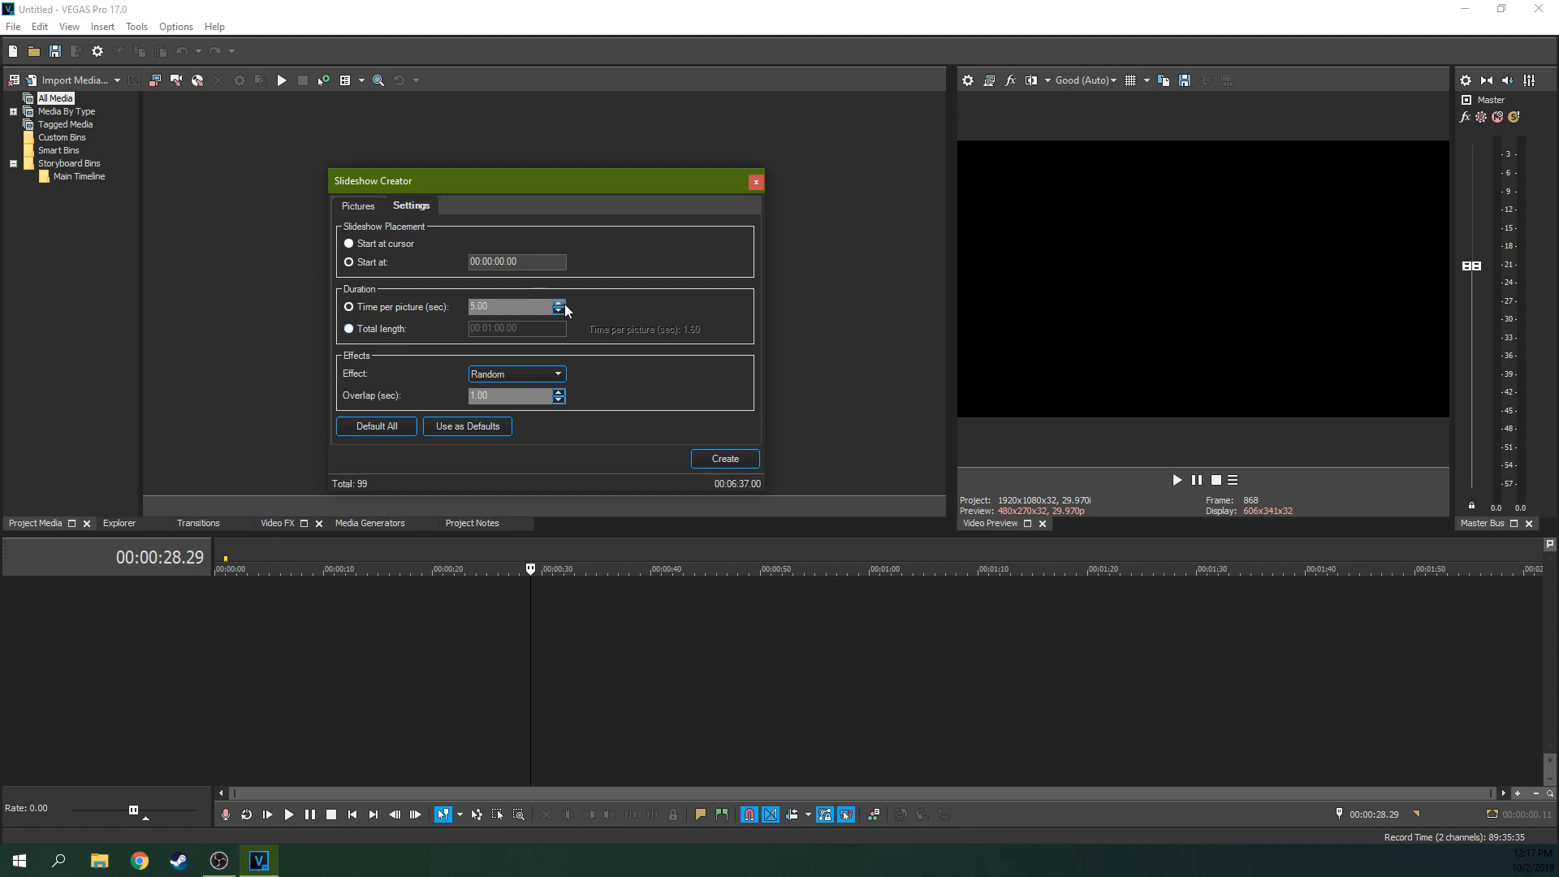
left_click(559, 312)
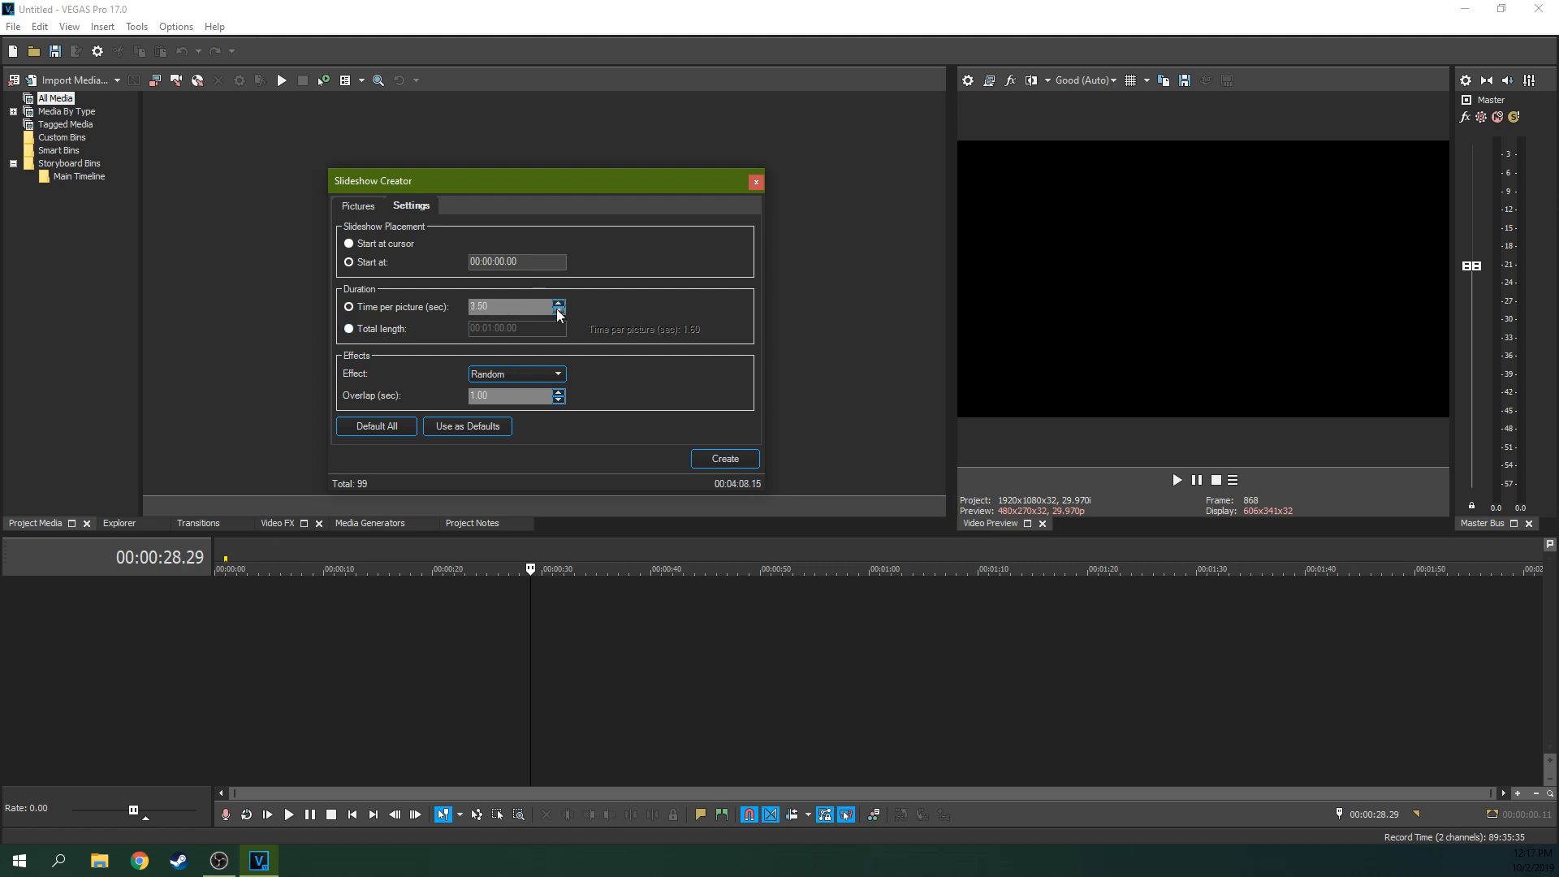
left_click(558, 302)
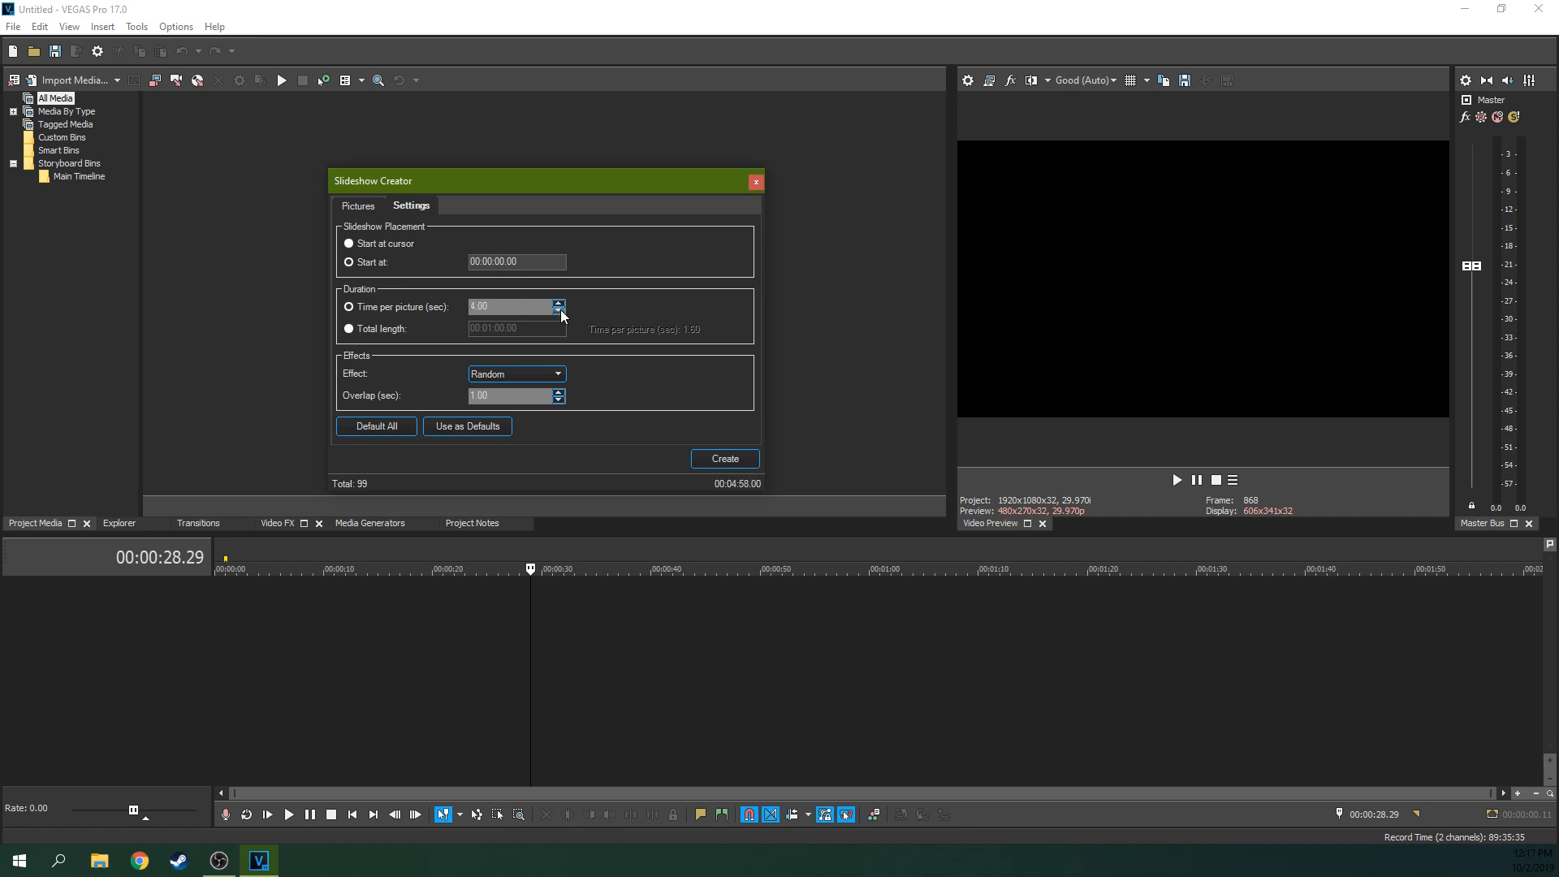
left_click(348, 328)
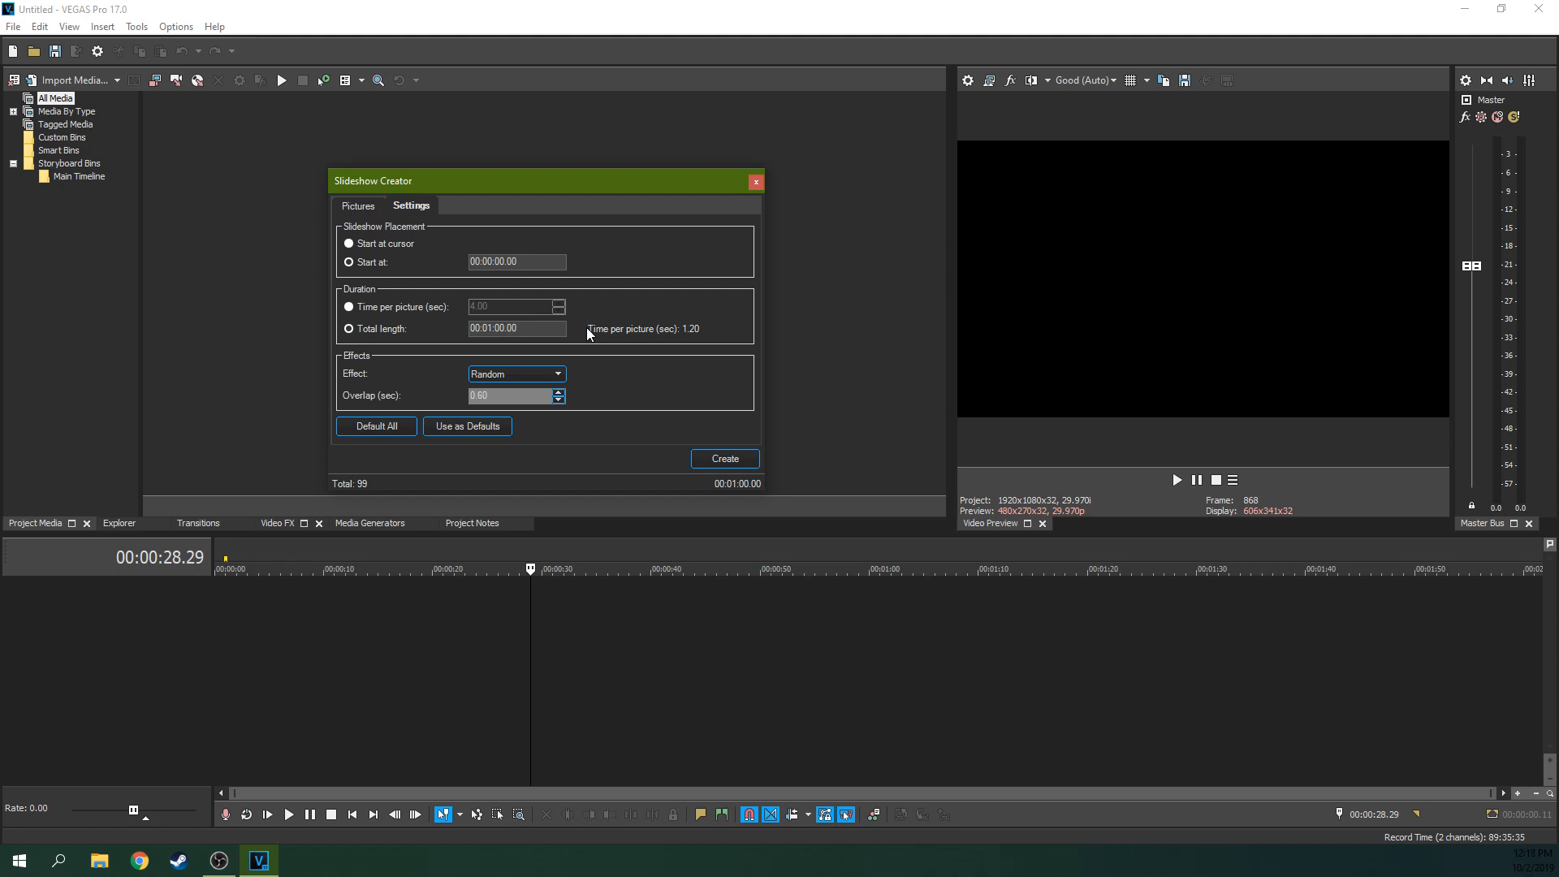
mouse_move(540, 322)
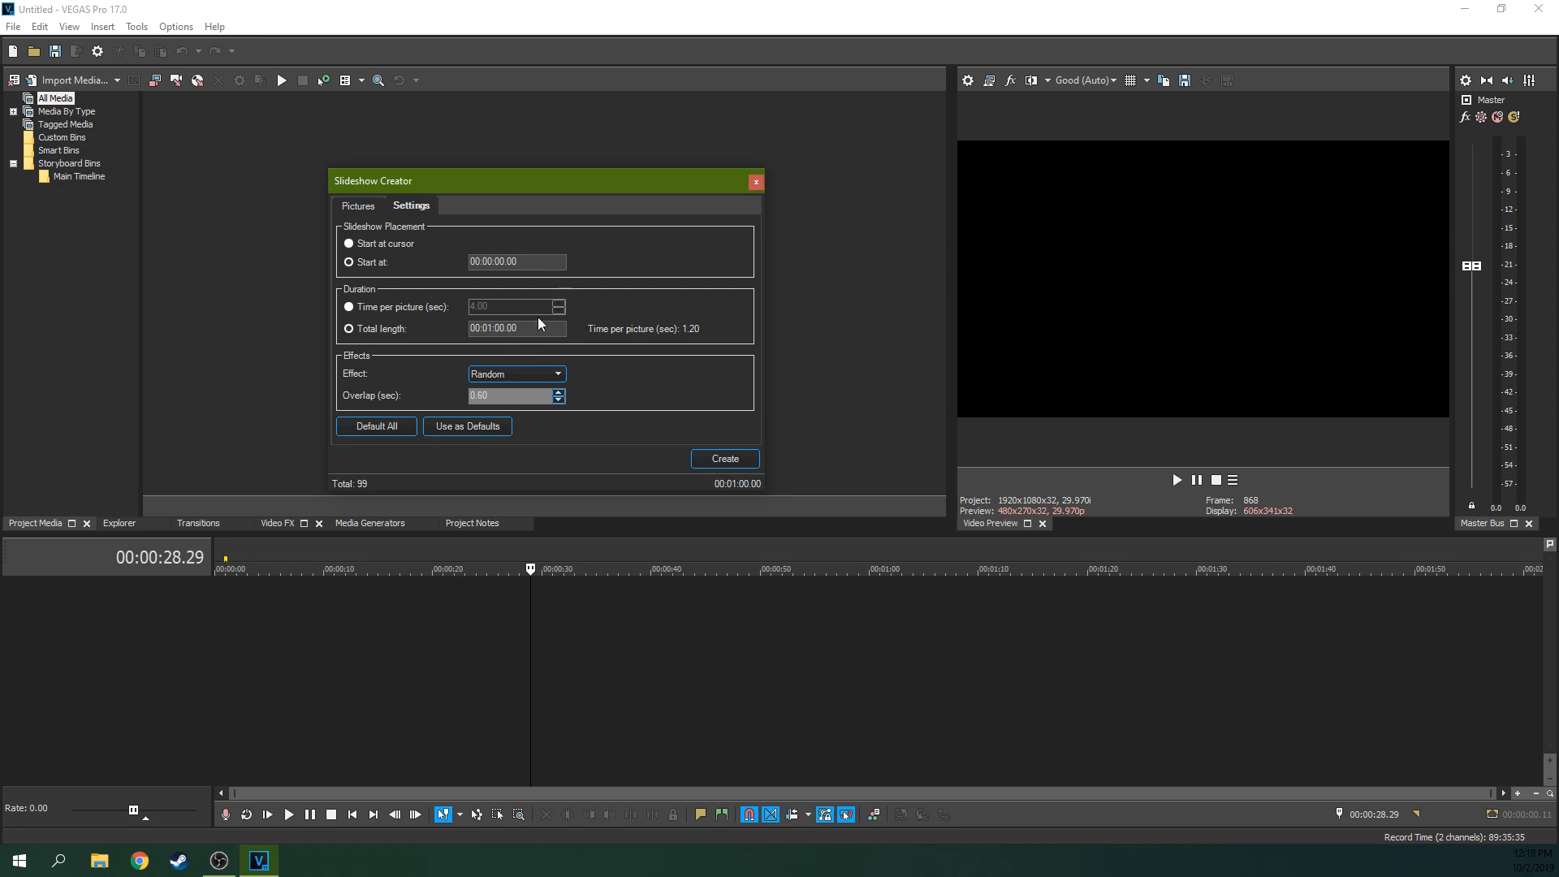
left_click(347, 307)
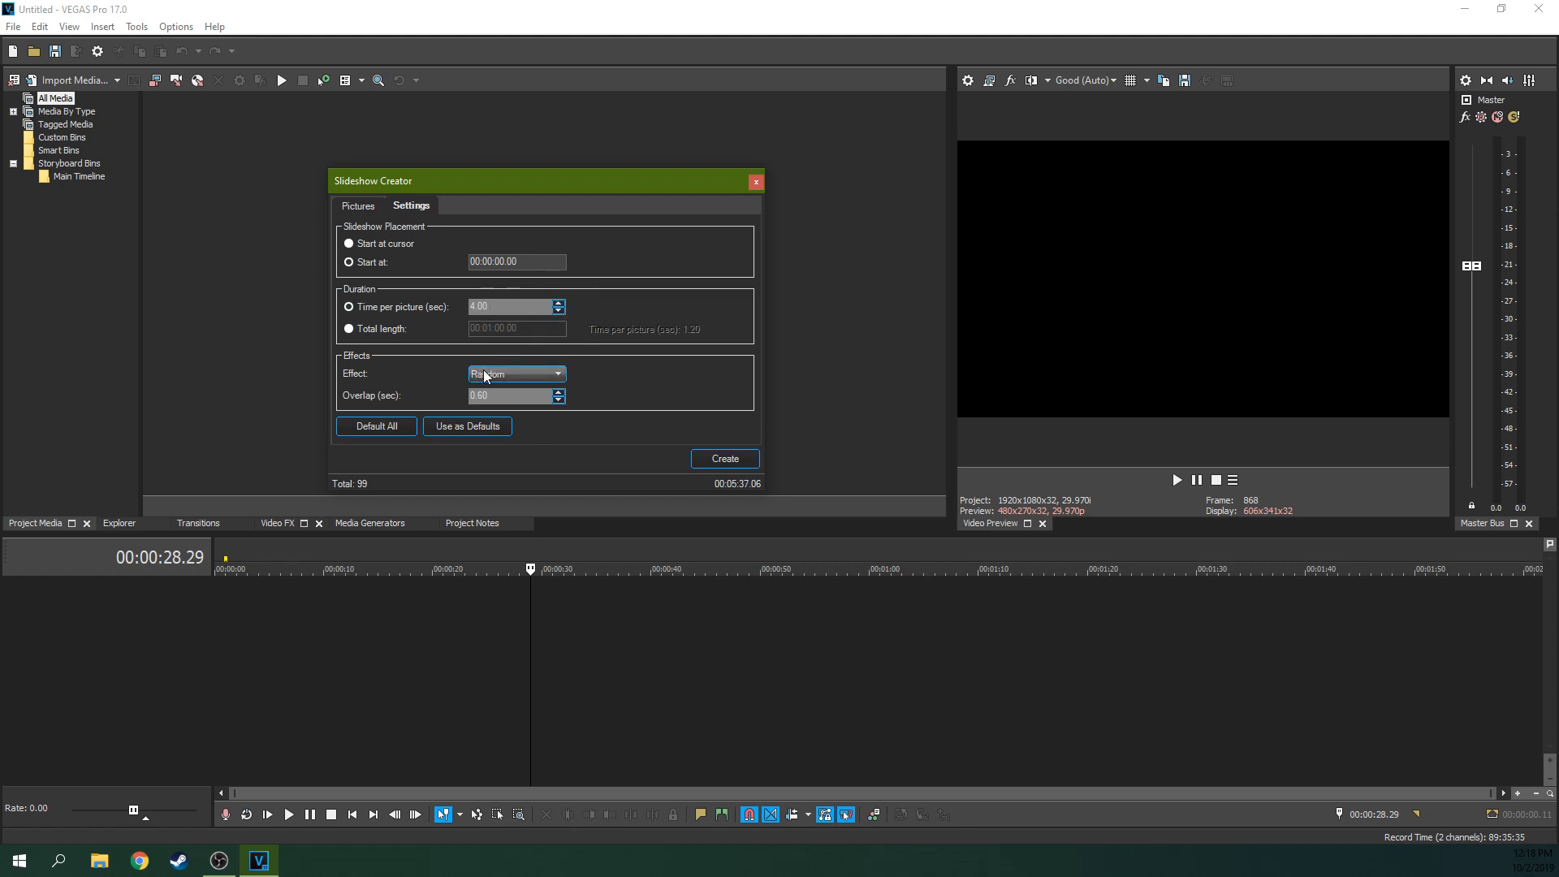
left_click(557, 374)
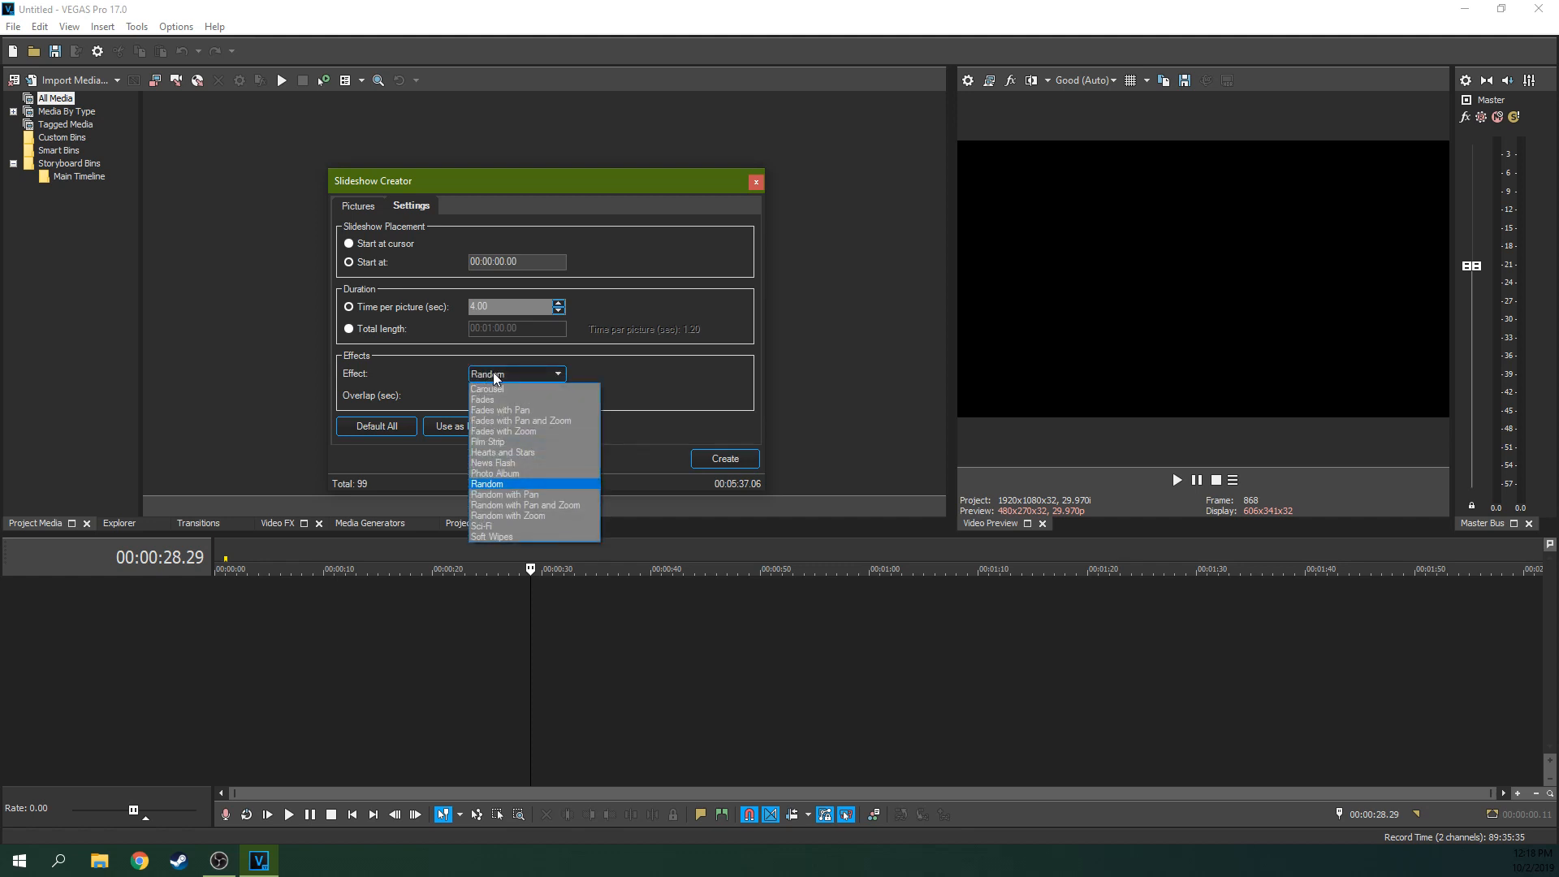
mouse_move(625, 390)
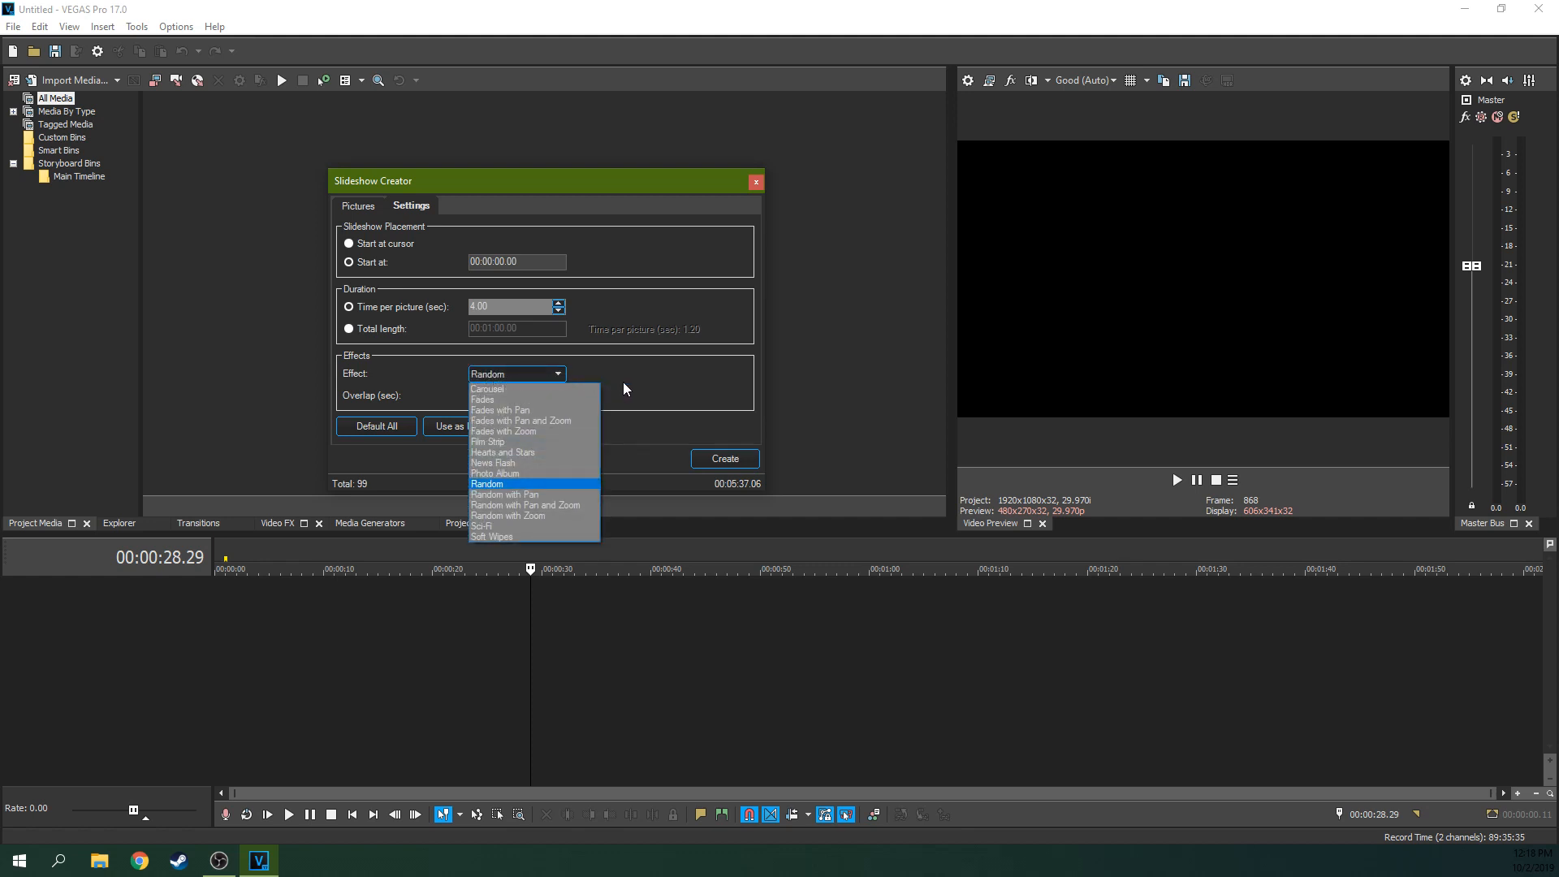
left_click(487, 484)
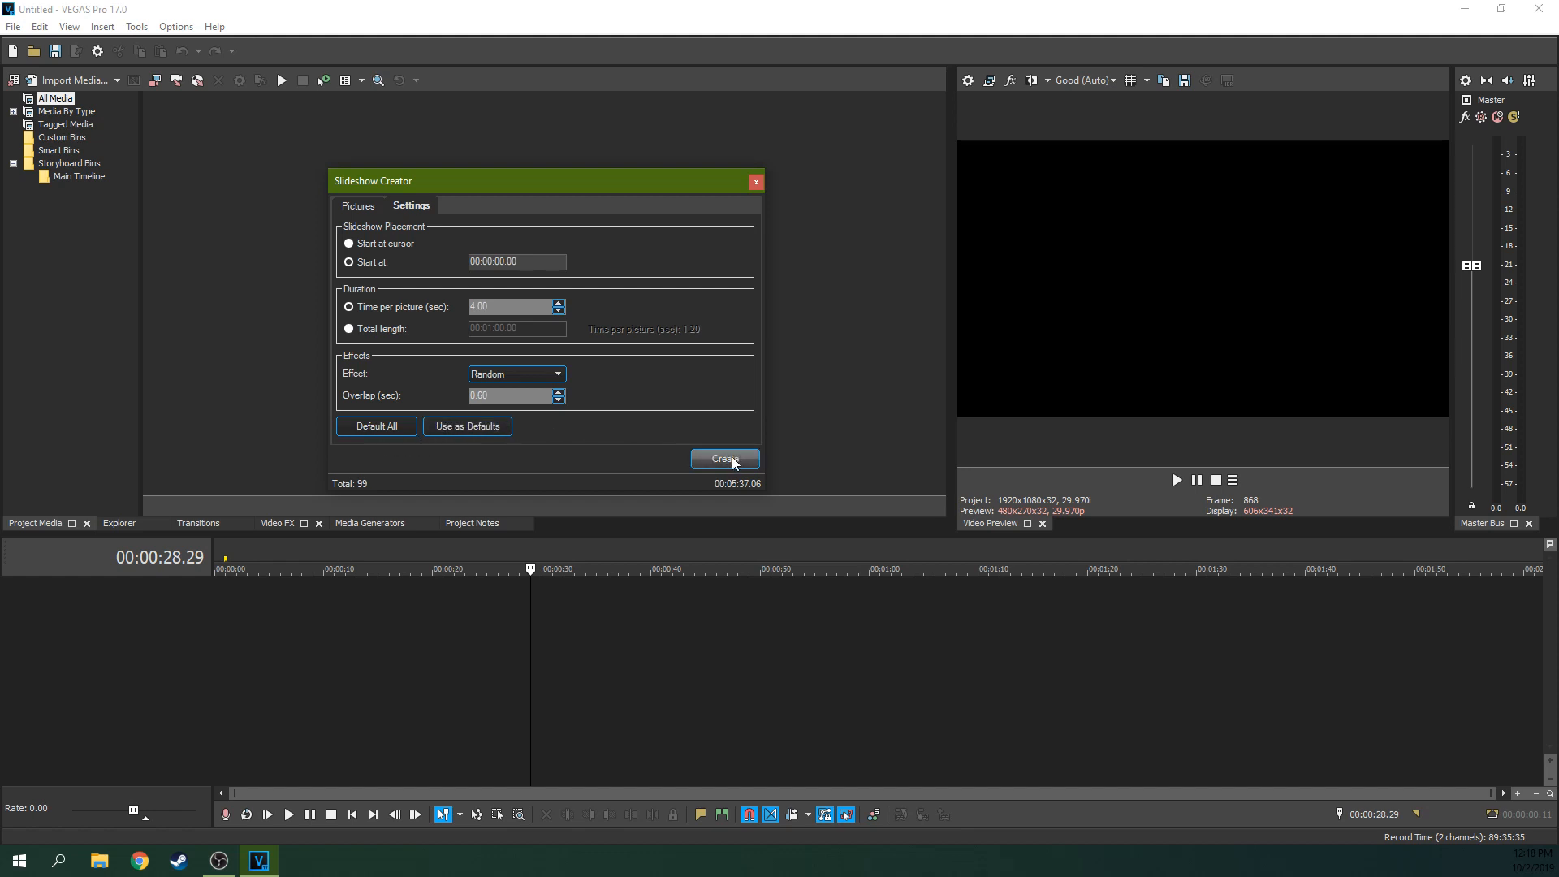
Create the slideshow, filling a video track with the 99 picture clips and transitions
left_click(725, 458)
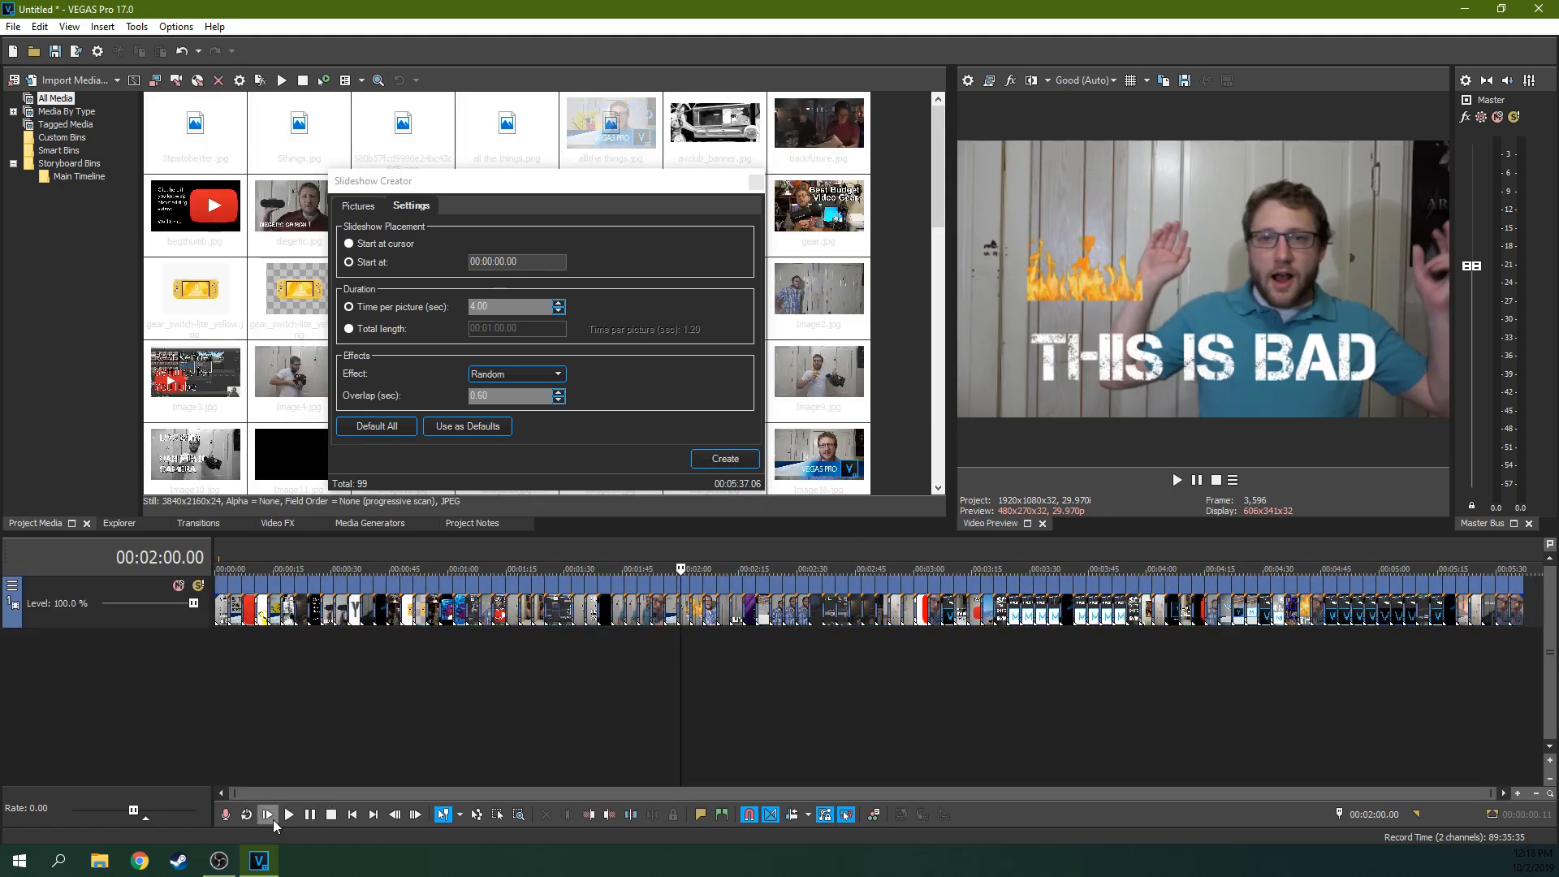
left_click(268, 815)
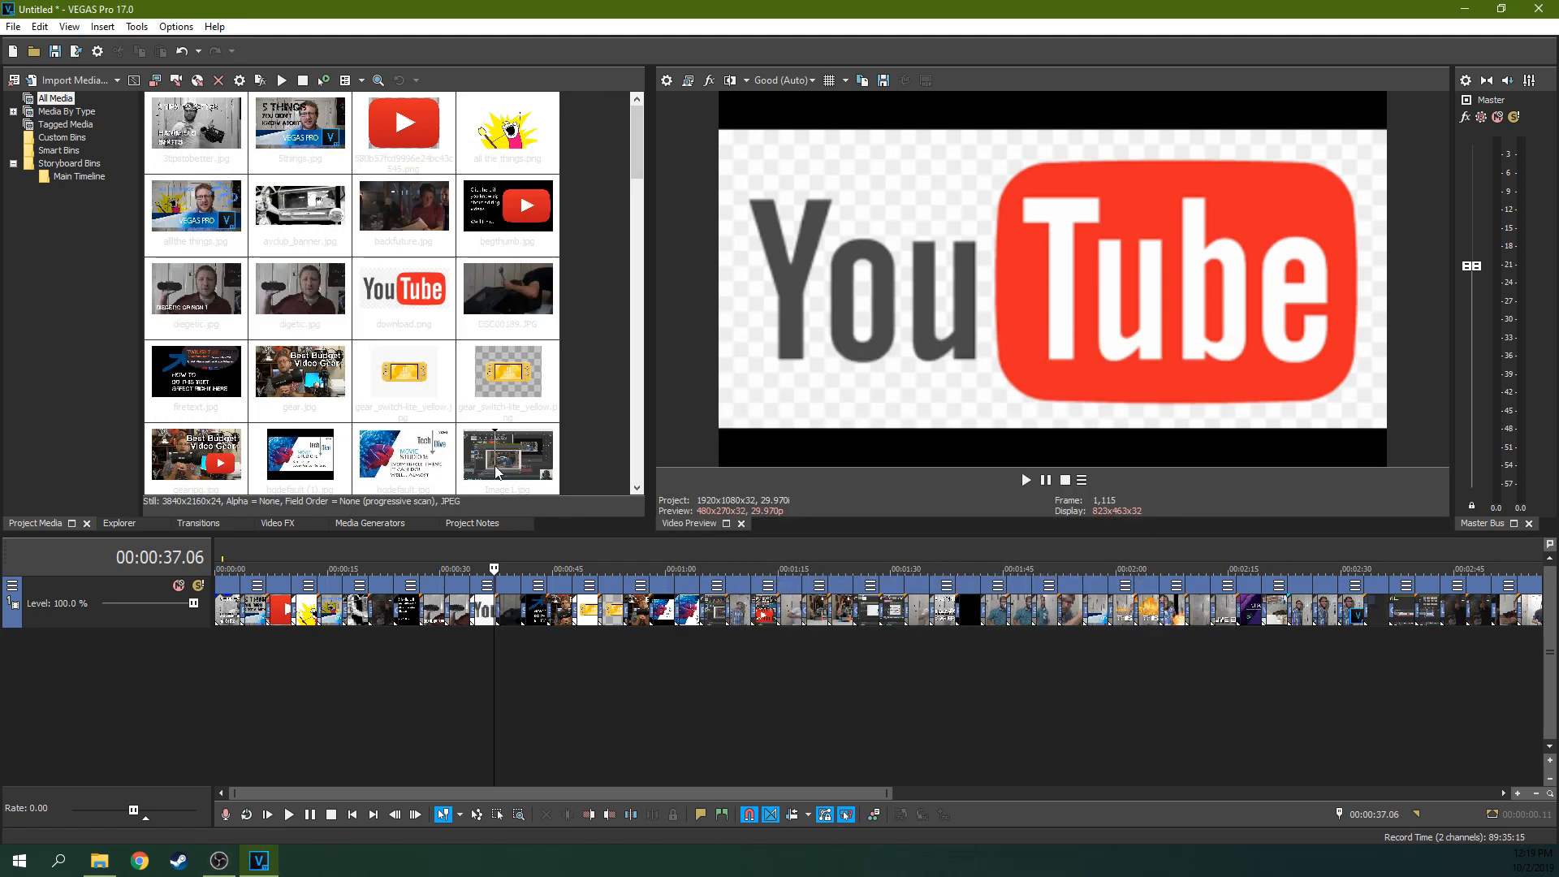
mouse_move(627, 159)
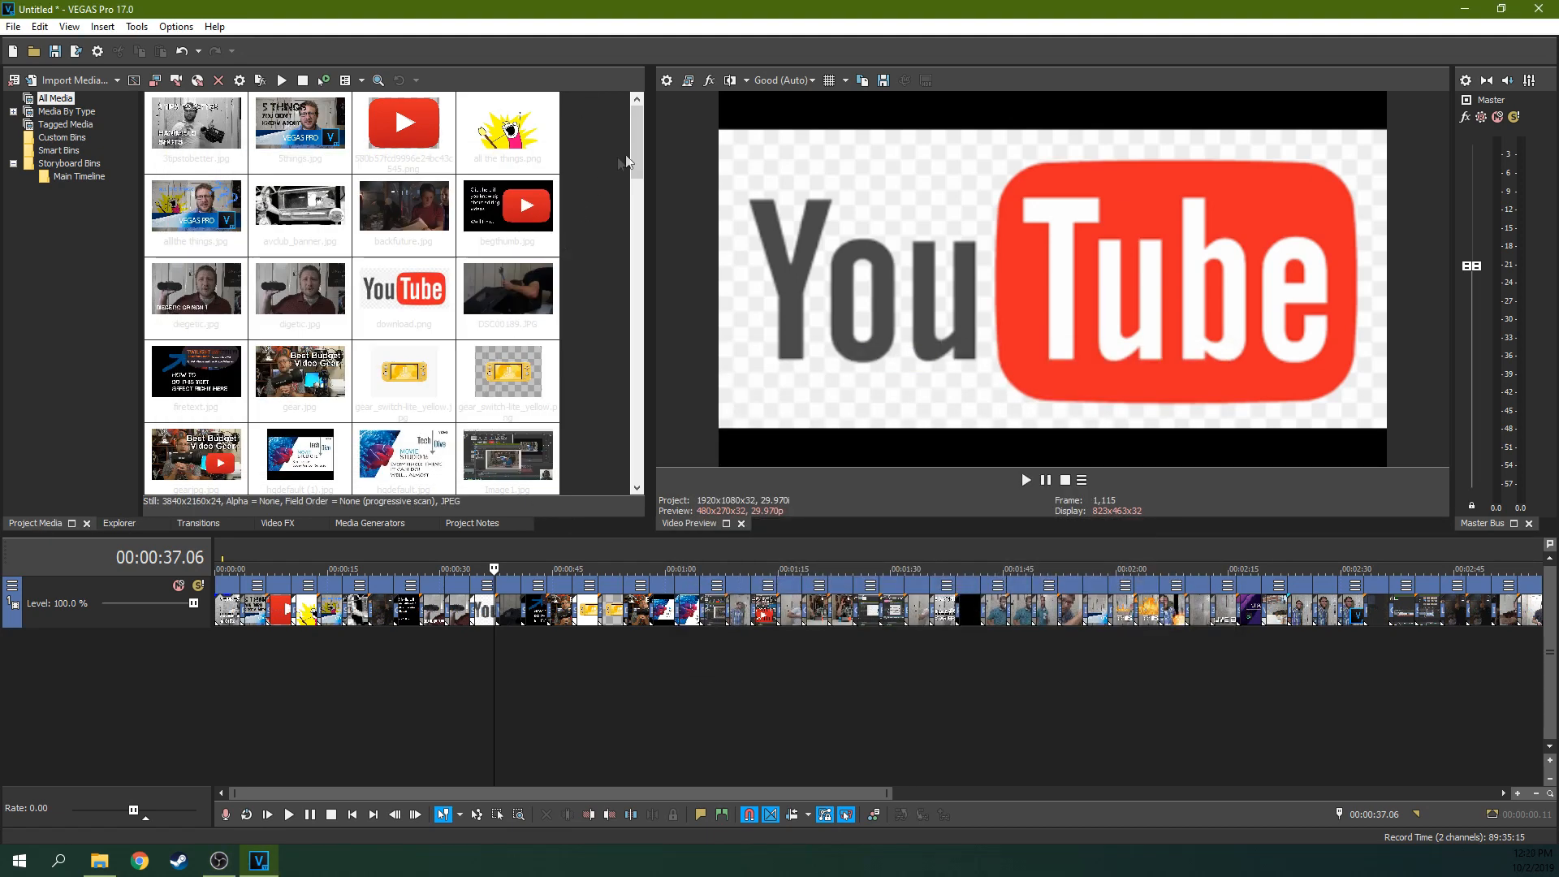
Insert an audio track with the Victoria music under the slideshow and play it back
scroll("down", 3)
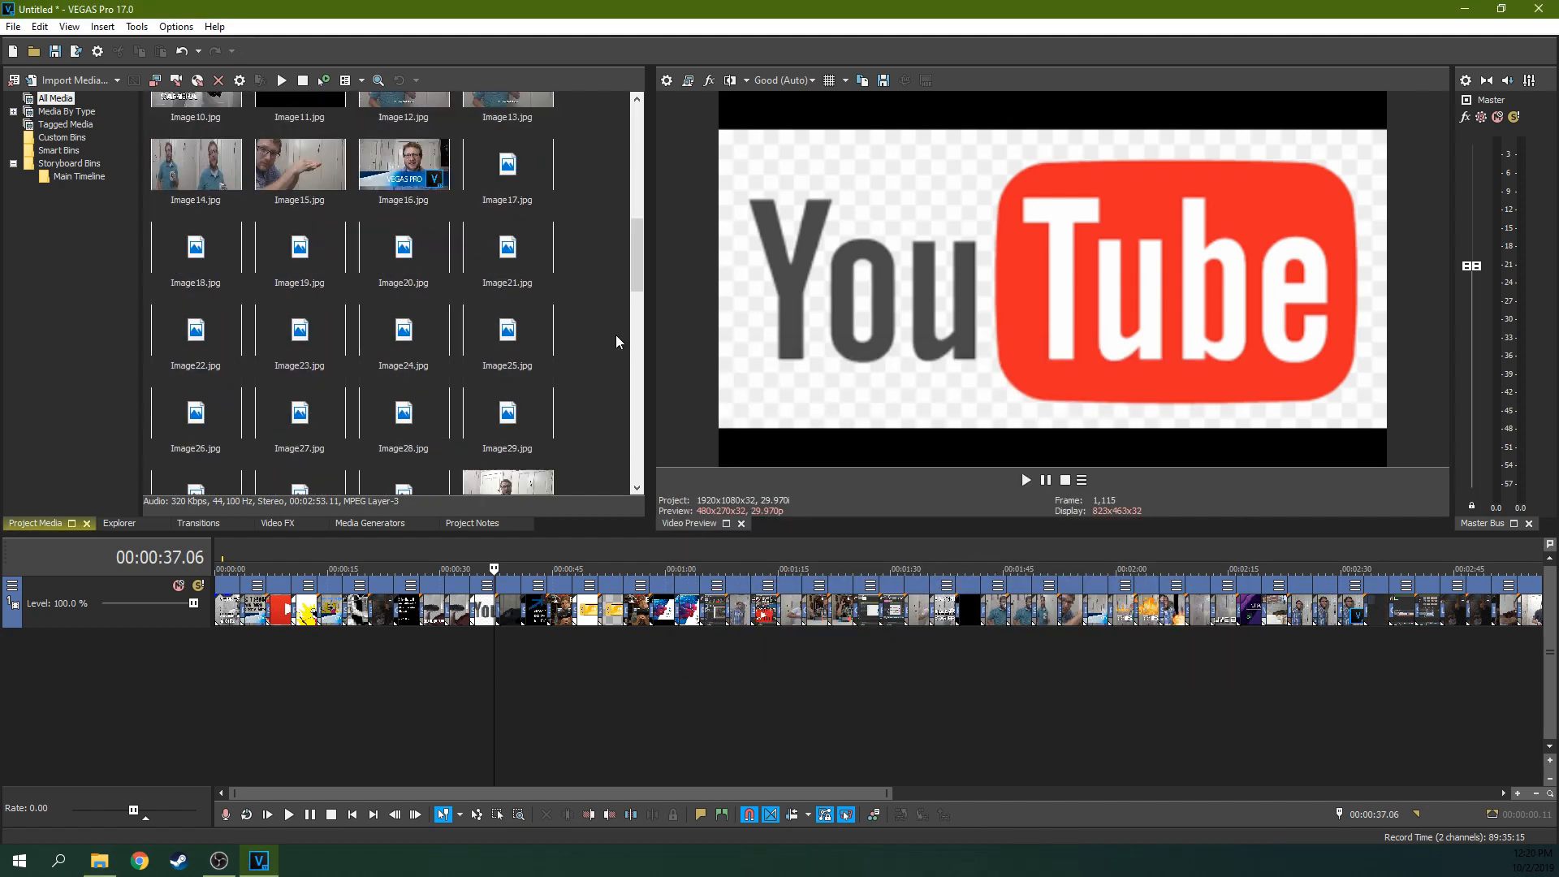
scroll("down", 3)
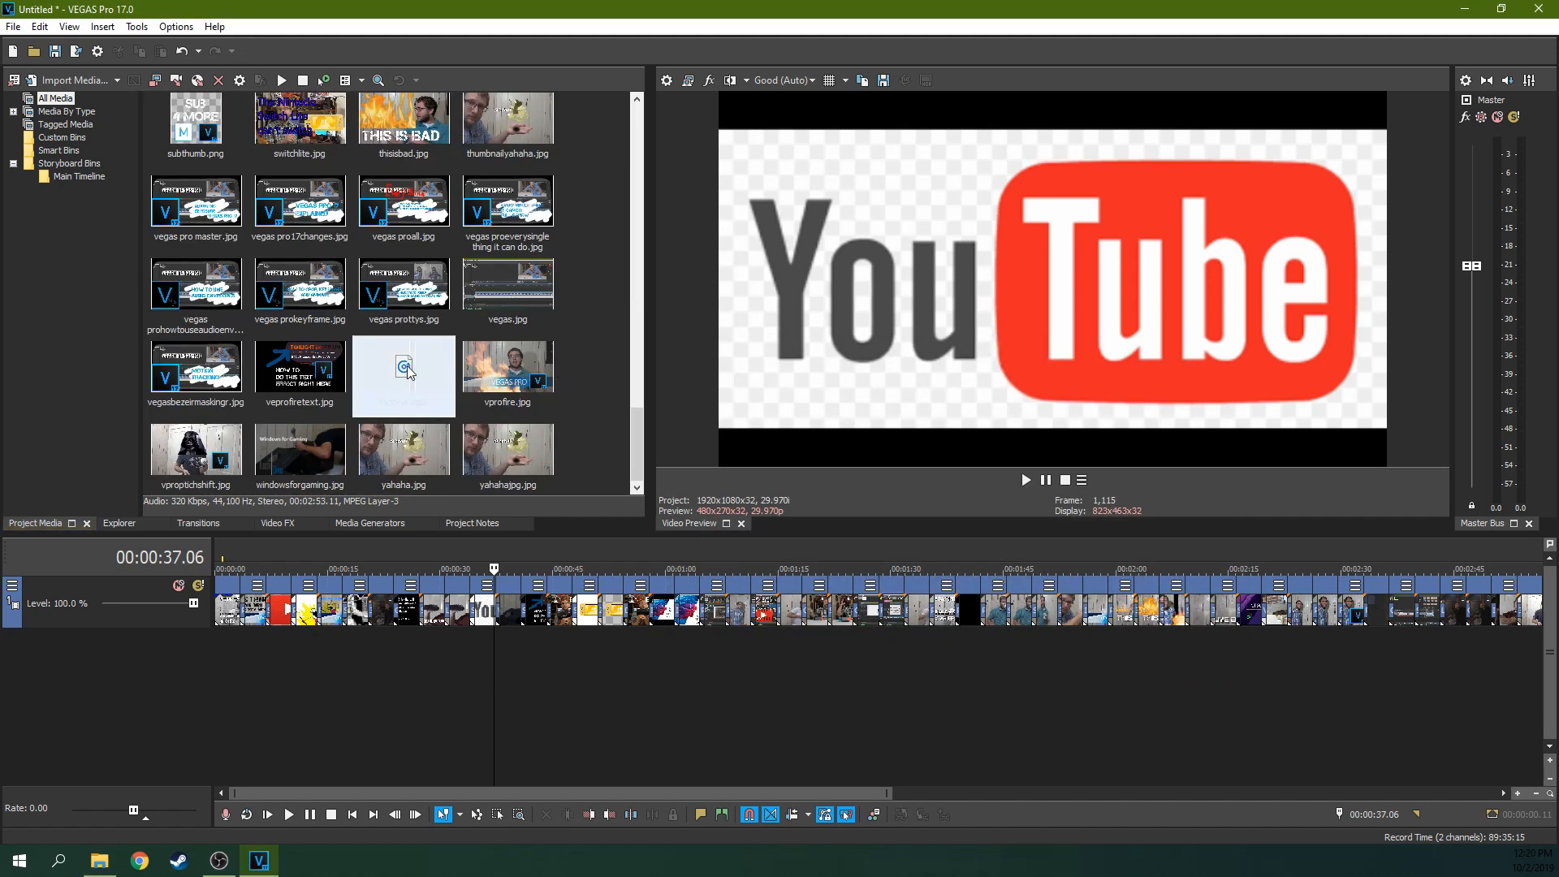
right_click(72, 675)
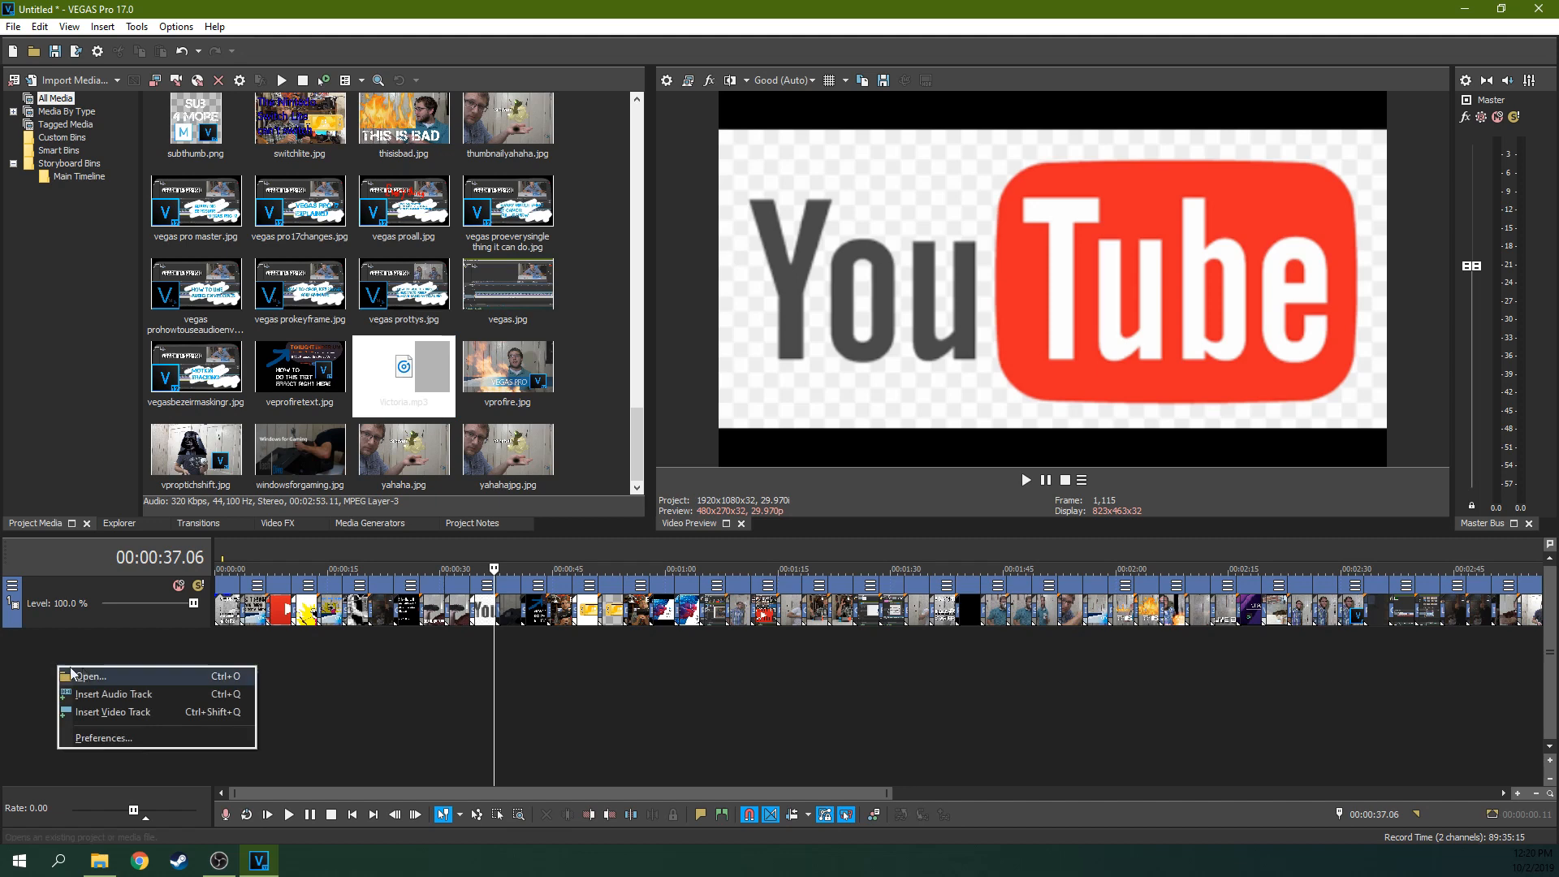
left_click(114, 694)
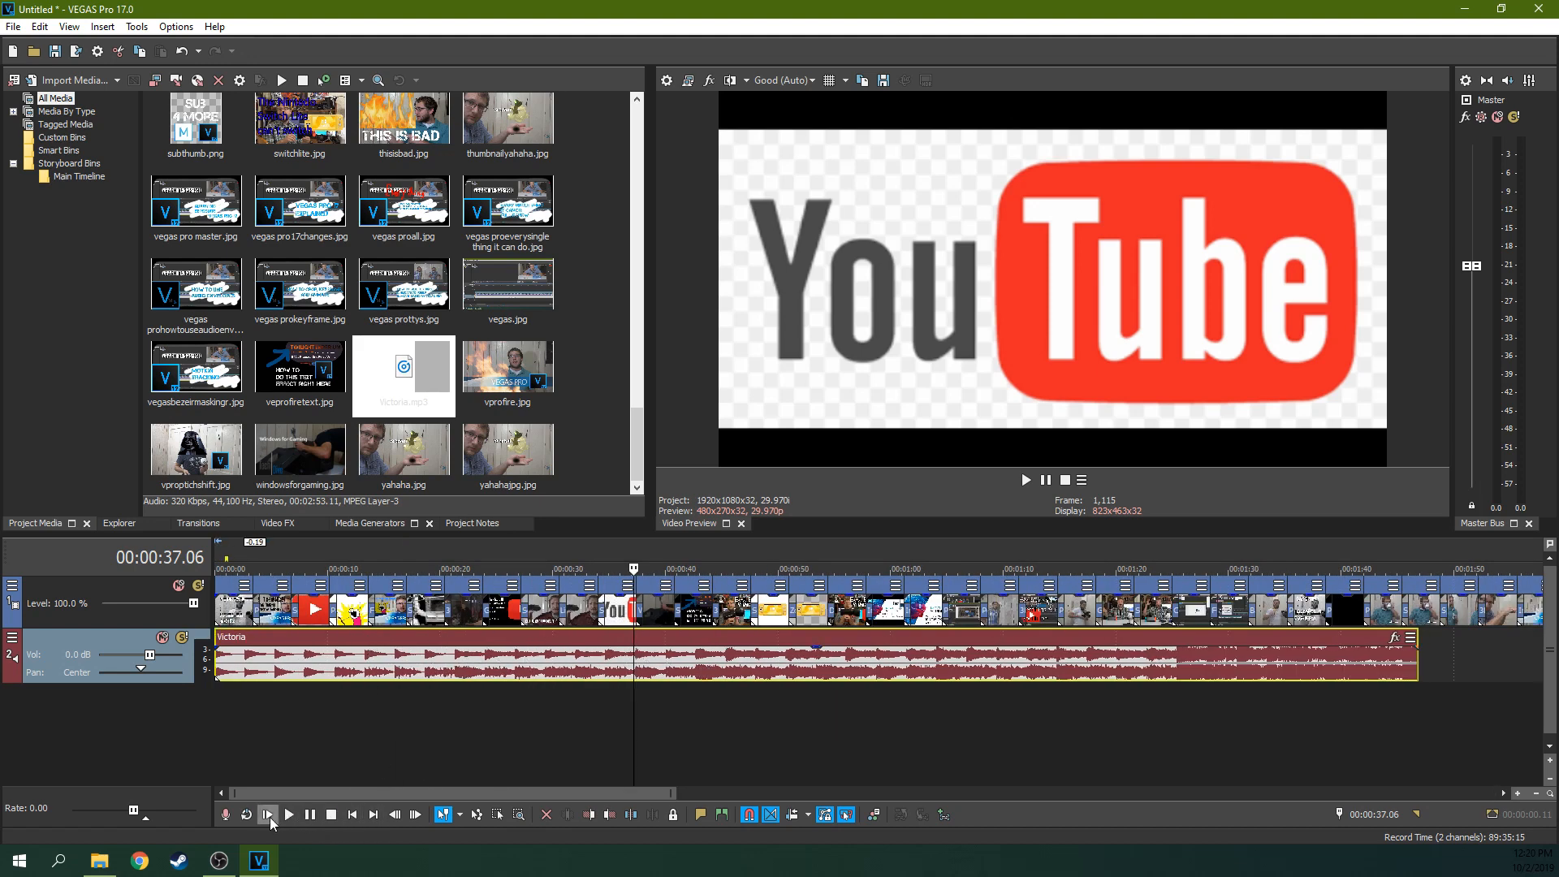
left_click(289, 814)
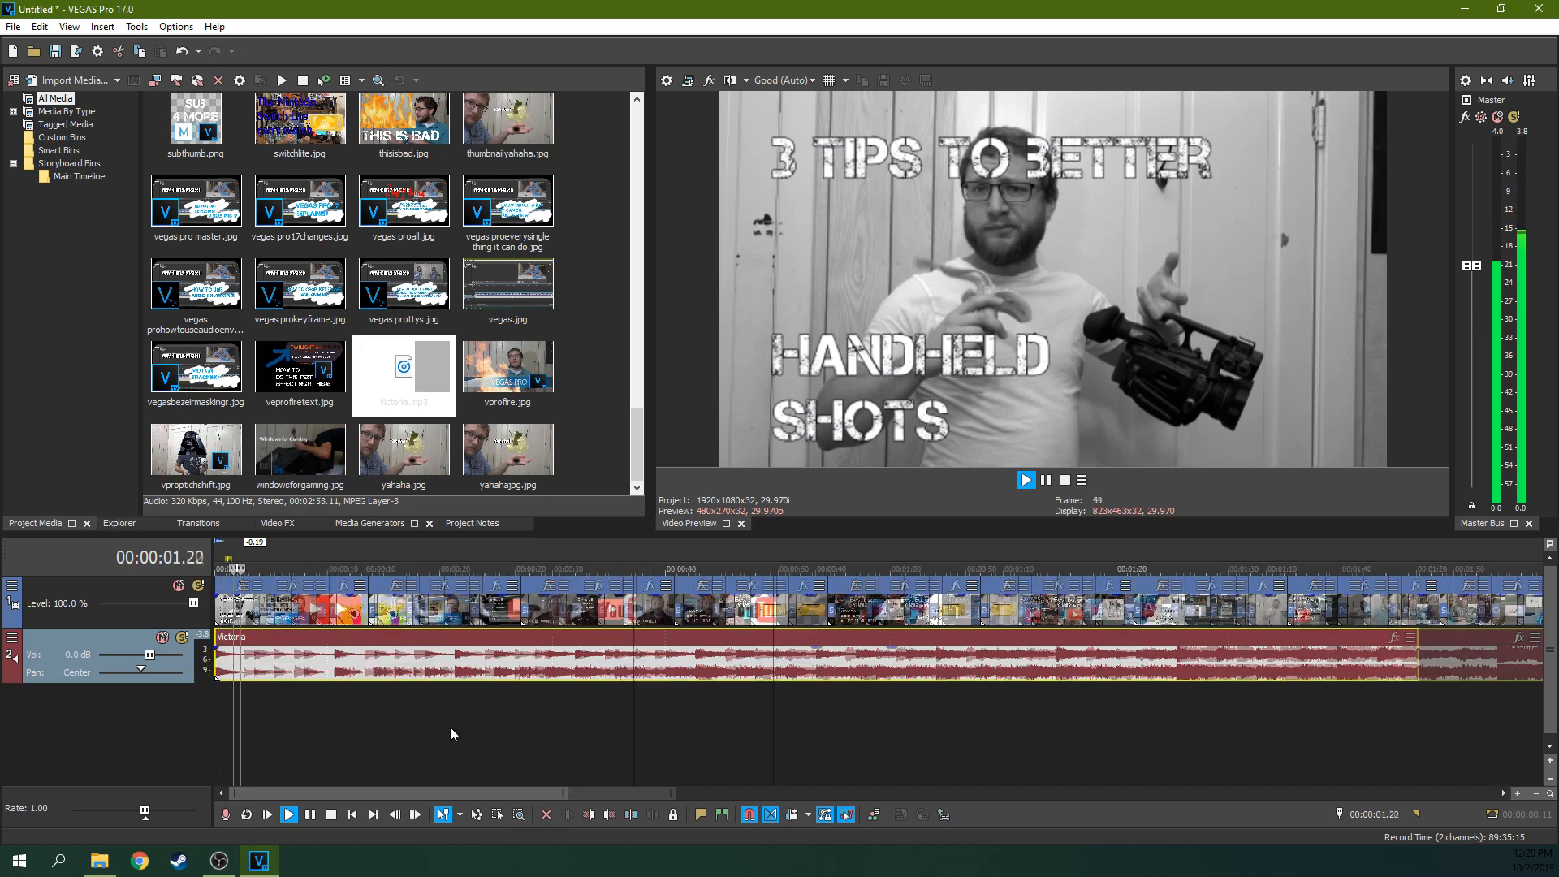